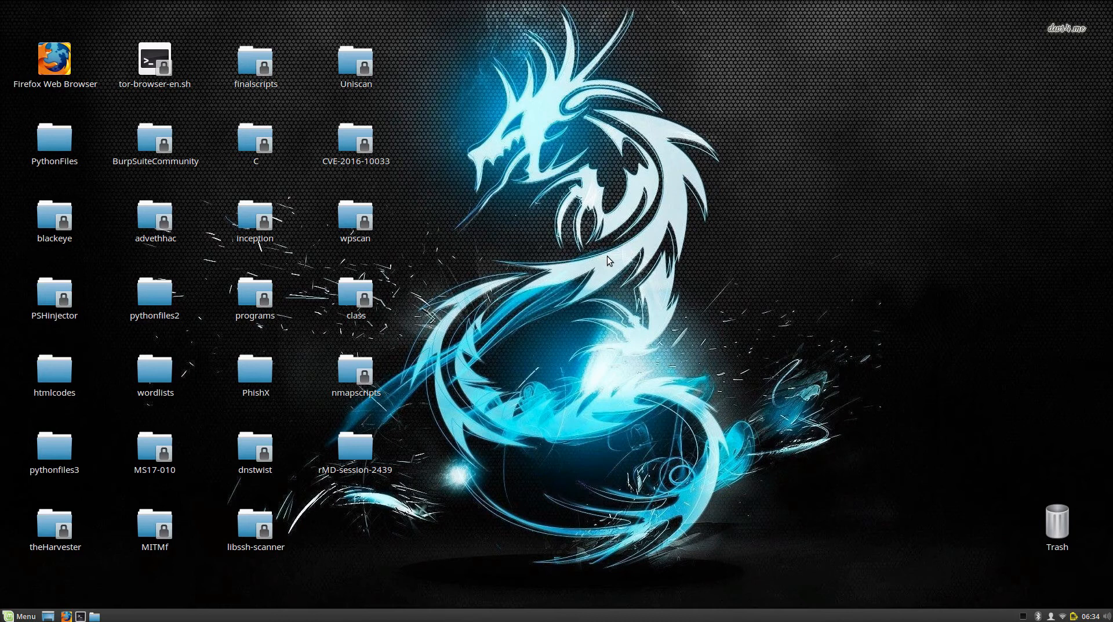
{"action": "mouse_move", "coordinate": [227, 514]}
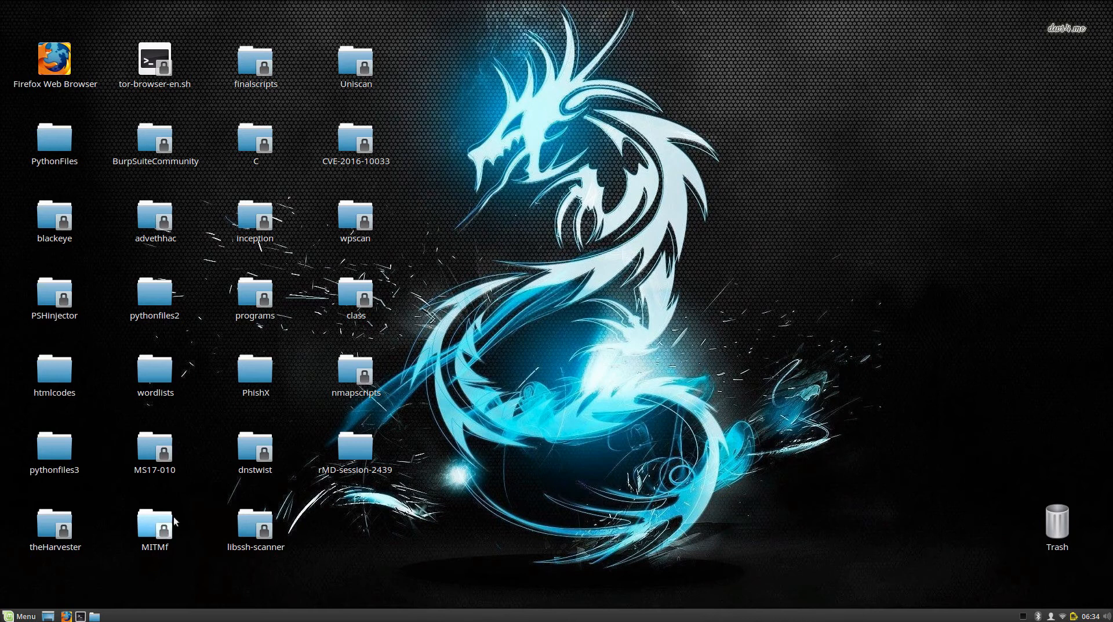
{"action": "mouse_move", "coordinate": [145, 538]}
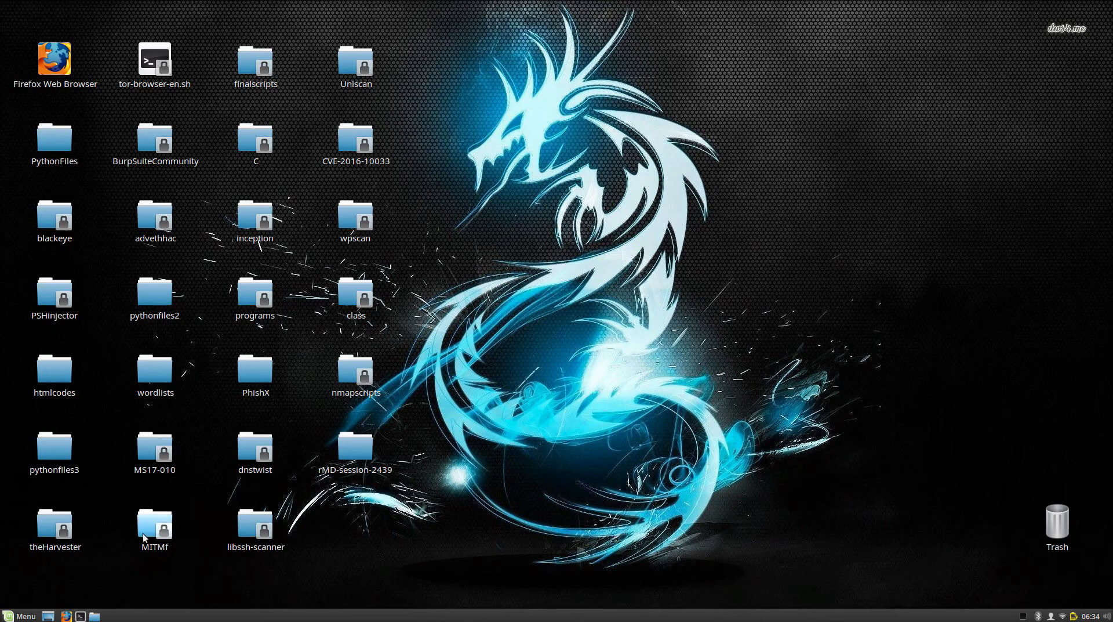
{"action": "mouse_move", "coordinate": [524, 360]}
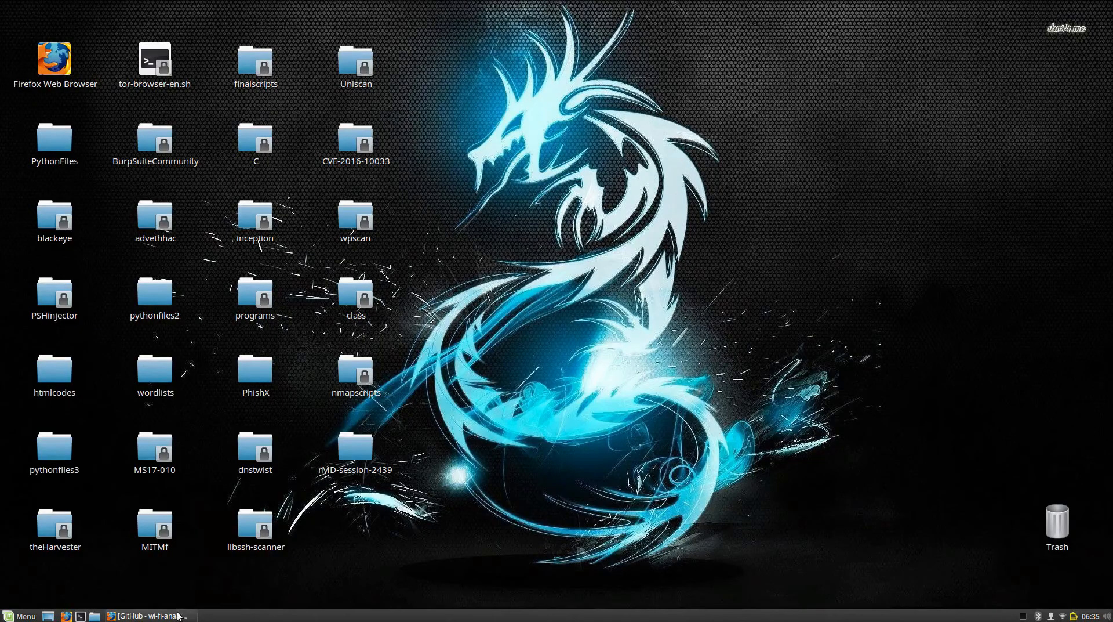
Step: Search Google for "mitmf github" from the Firefox address bar
{"action": "left_click", "coordinate": [145, 615]}
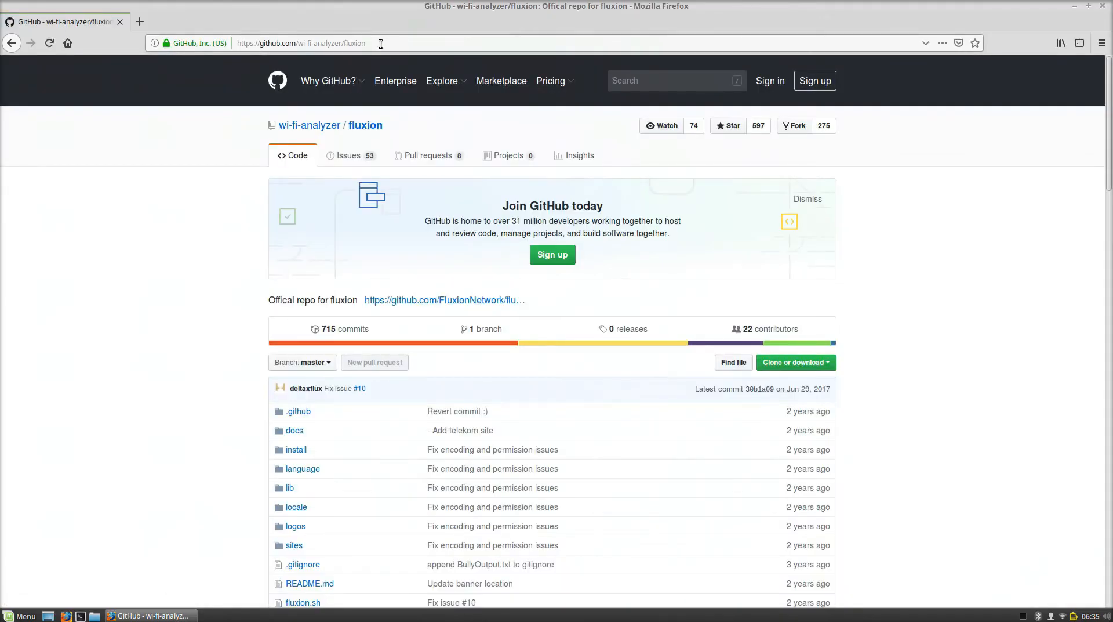
{"action": "left_click", "coordinate": [301, 43]}
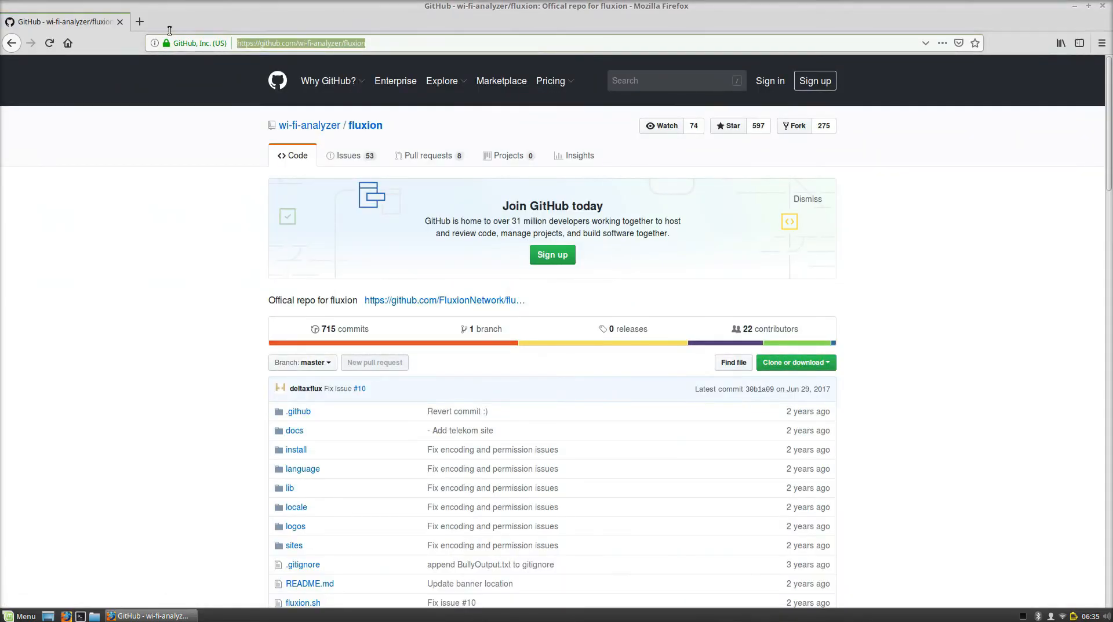
{"action": "type", "text": "mitmf"}
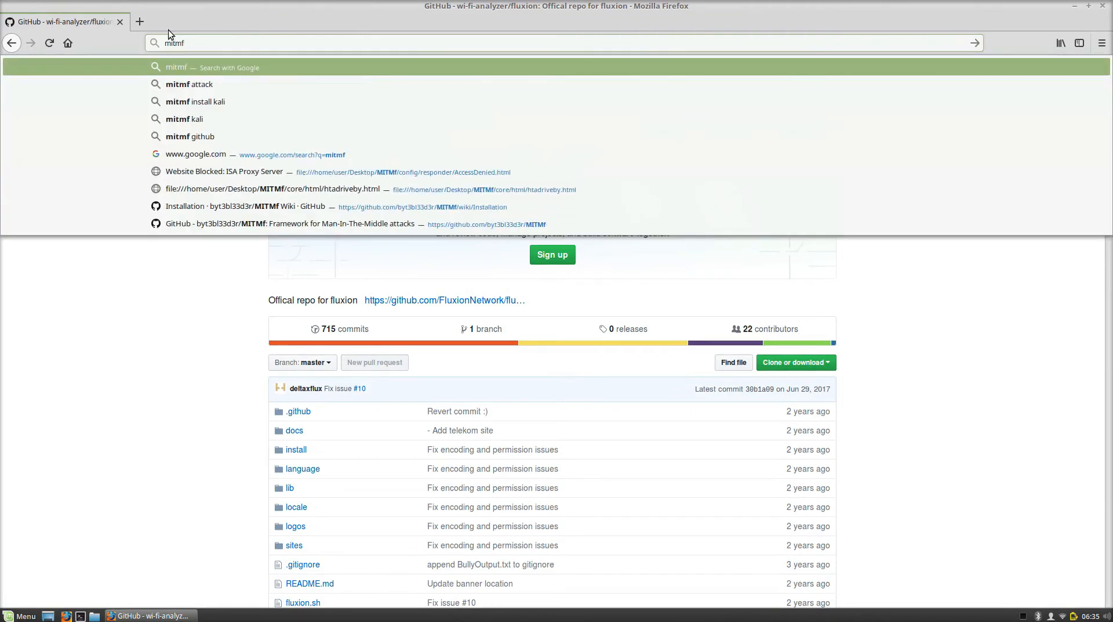
{"action": "type", "text": "gi"}
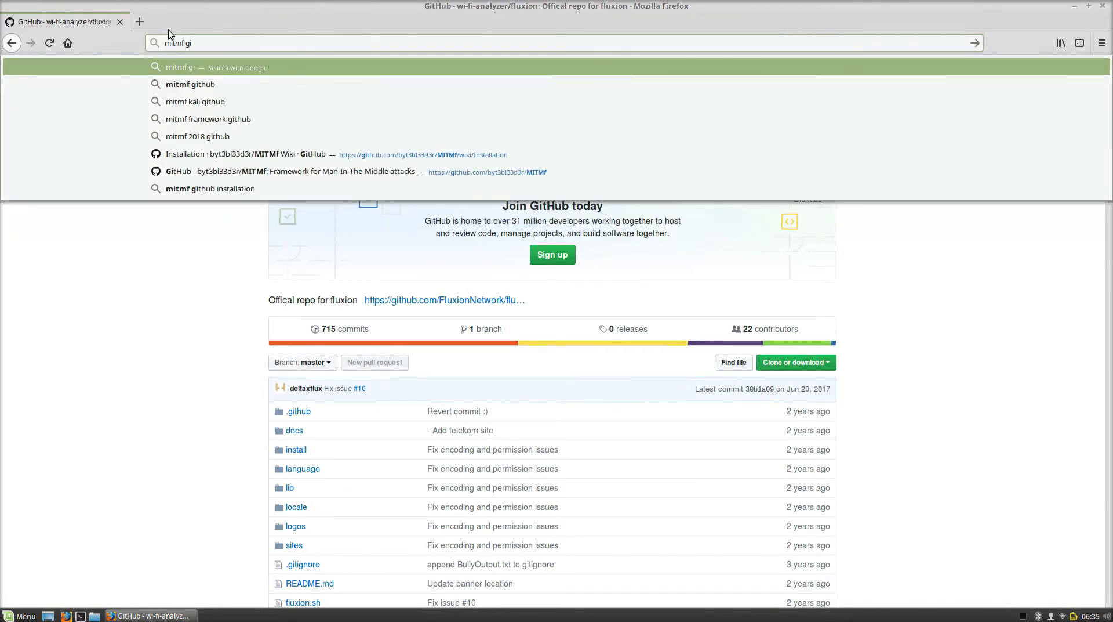
{"action": "left_click", "coordinate": [192, 84]}
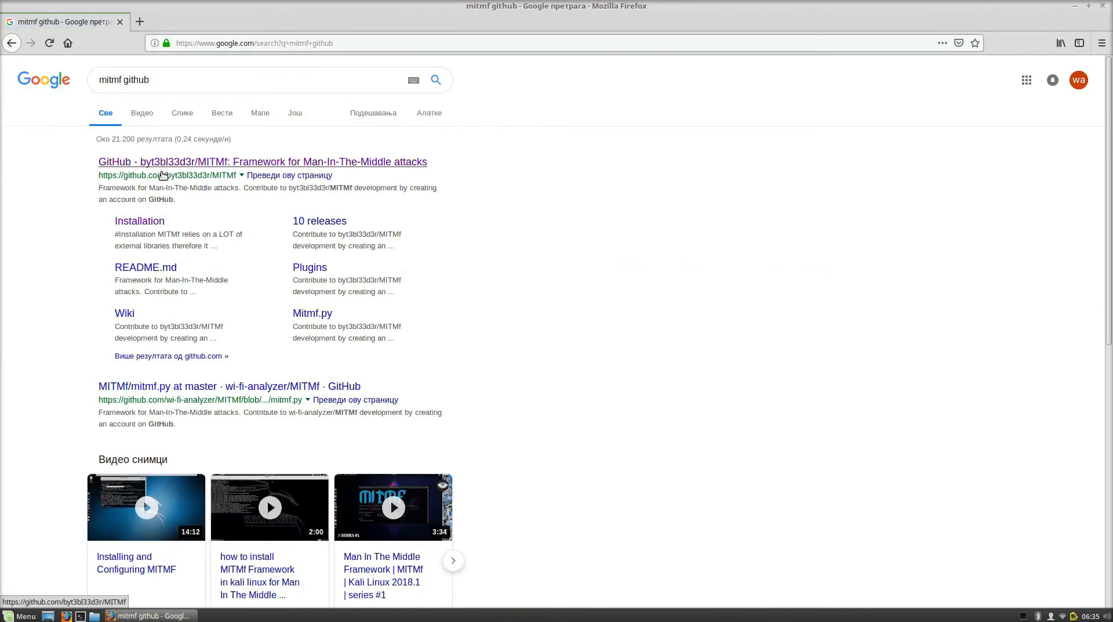
Step: Open the byt3bl33d3r/MITMf result and scroll down to the README description
{"action": "left_click", "coordinate": [262, 161]}
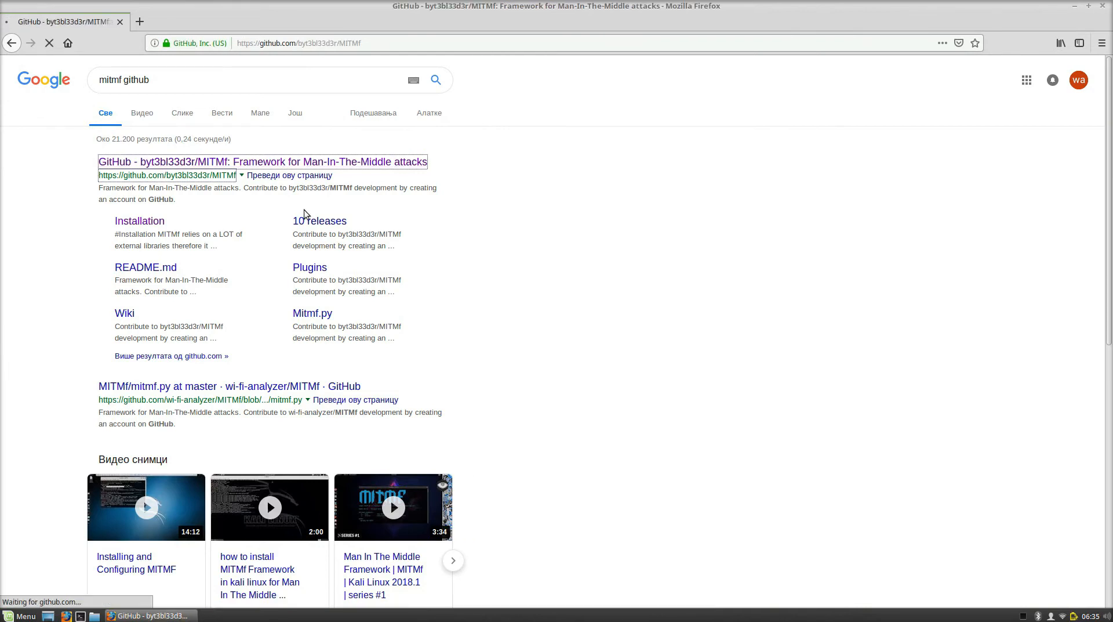
{"action": "left_click", "coordinate": [262, 161]}
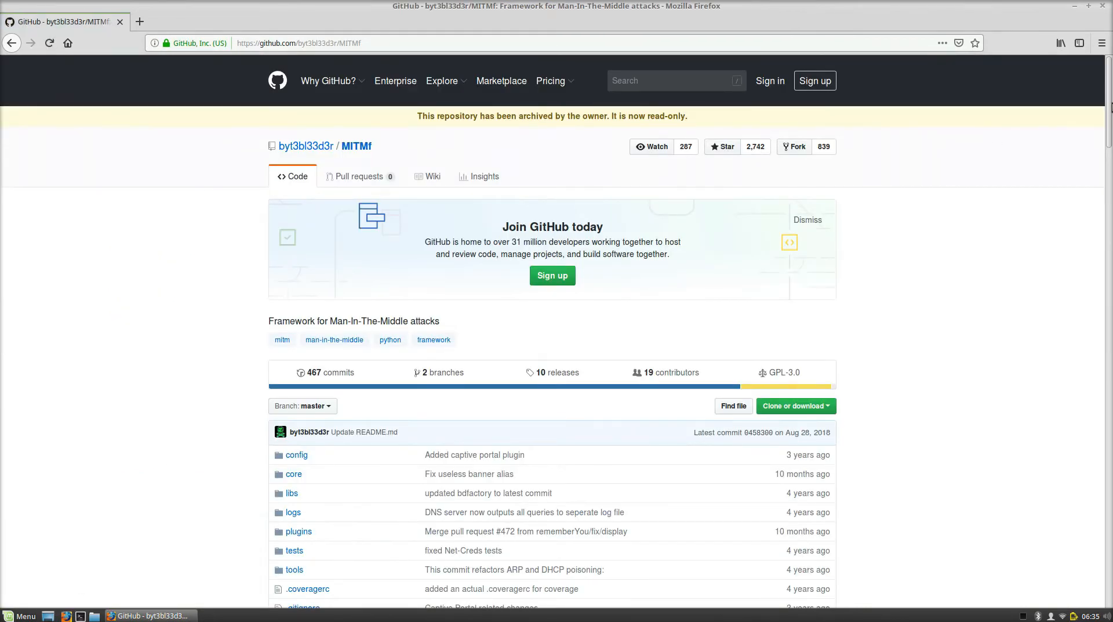
{"action": "scroll", "scroll_direction": "down", "scroll_amount": 3}
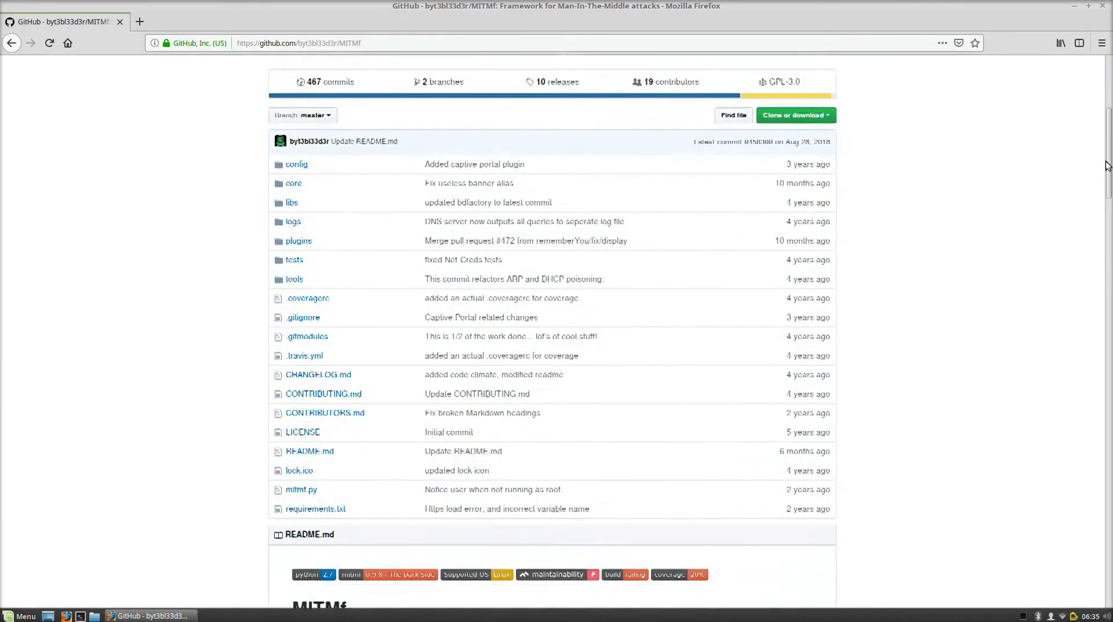
{"action": "scroll", "scroll_direction": "down", "scroll_amount": 3}
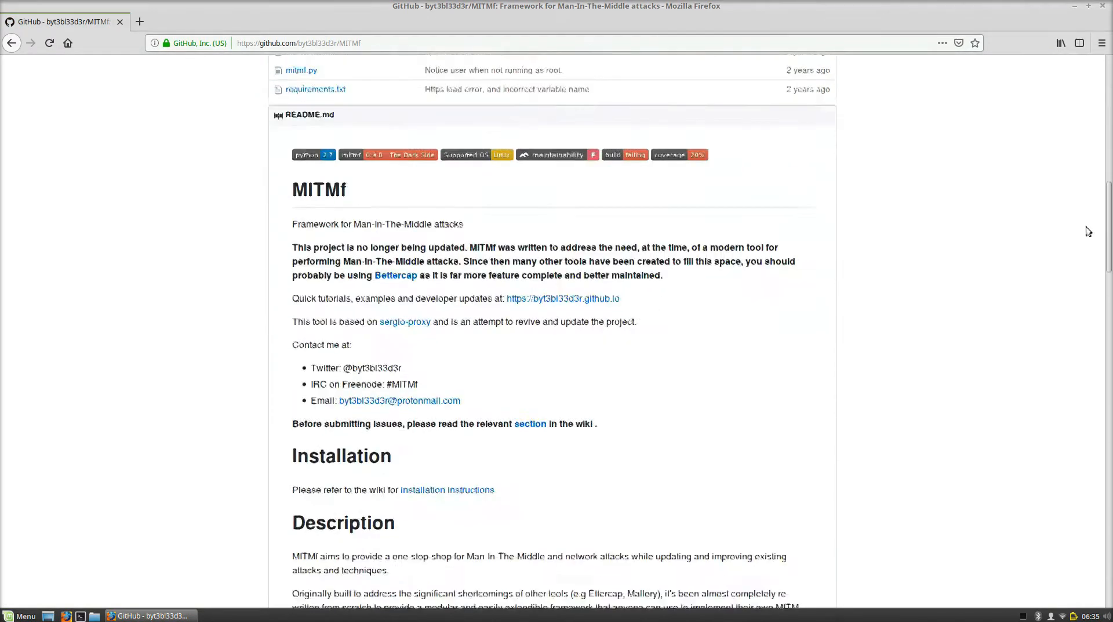
{"action": "scroll", "scroll_direction": "down", "scroll_amount": 3}
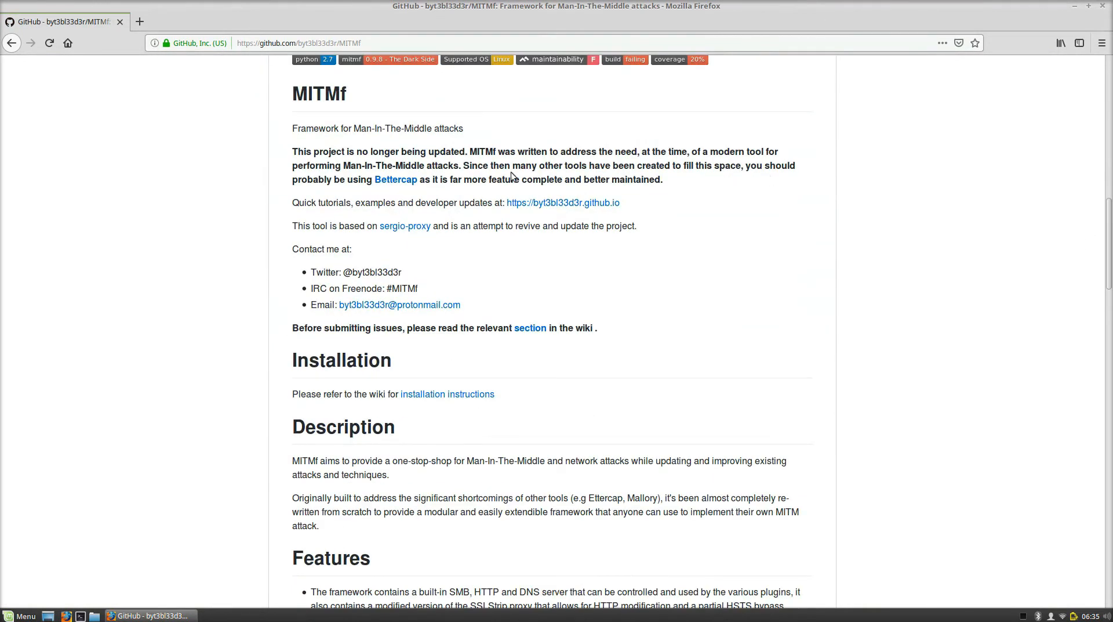
{"action": "mouse_move", "coordinate": [392, 150]}
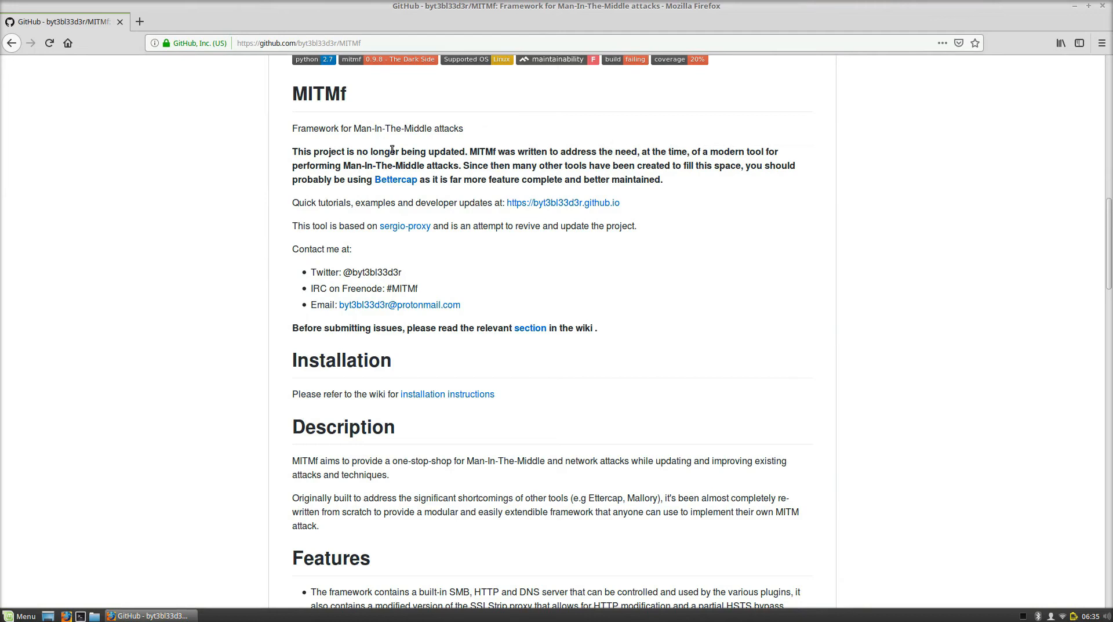
{"action": "mouse_move", "coordinate": [745, 207]}
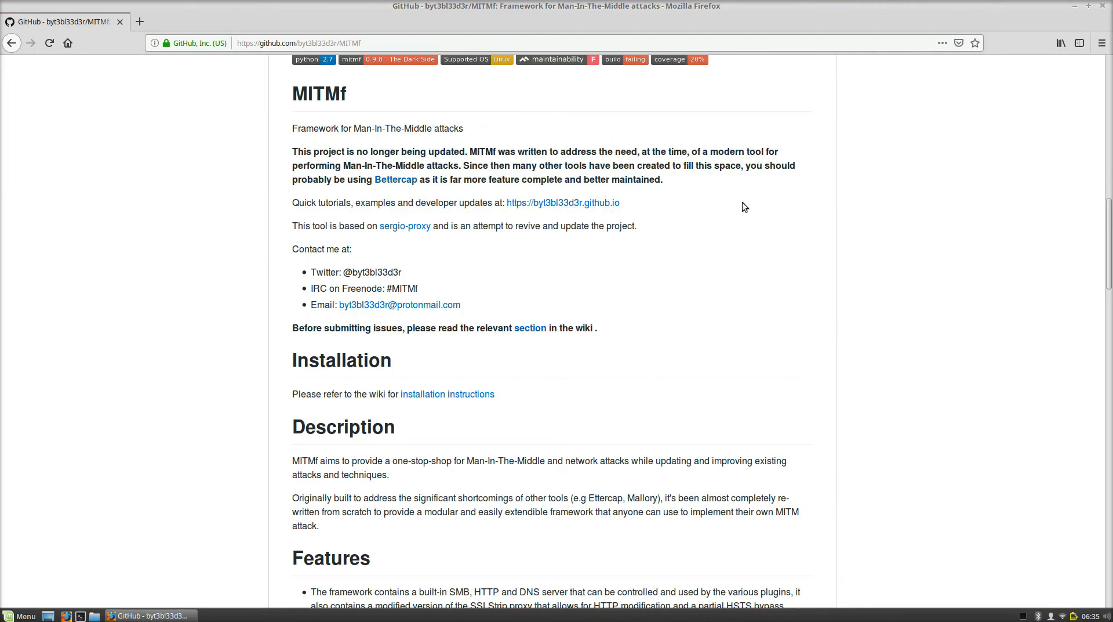
{"action": "mouse_move", "coordinate": [1072, 241]}
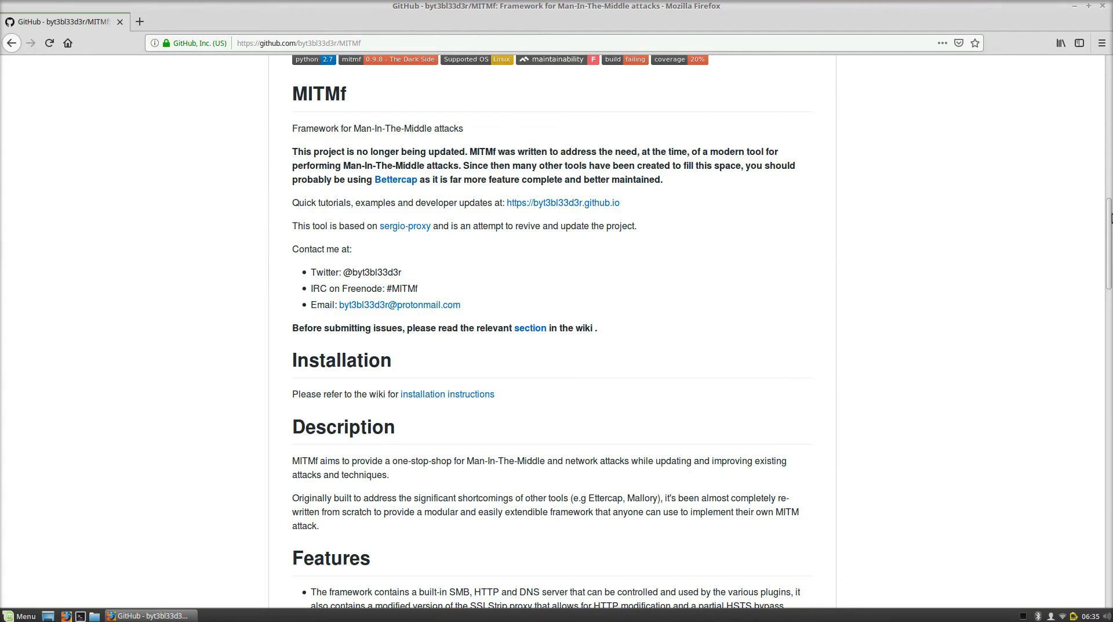
{"action": "scroll", "scroll_direction": "down", "scroll_amount": 3}
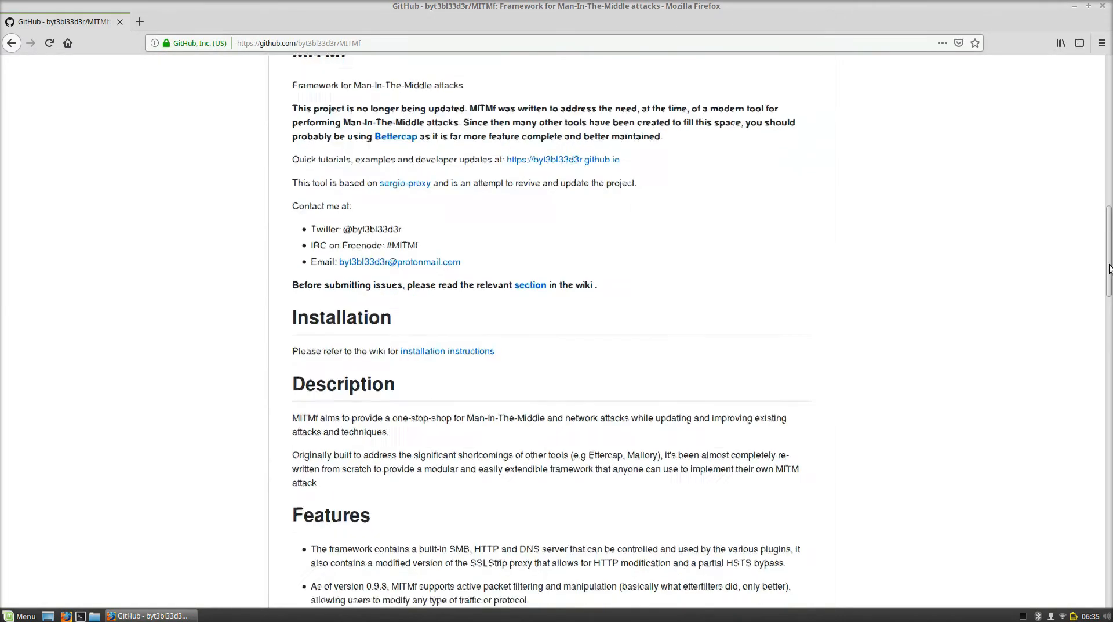
{"action": "scroll", "scroll_direction": "down", "scroll_amount": 3}
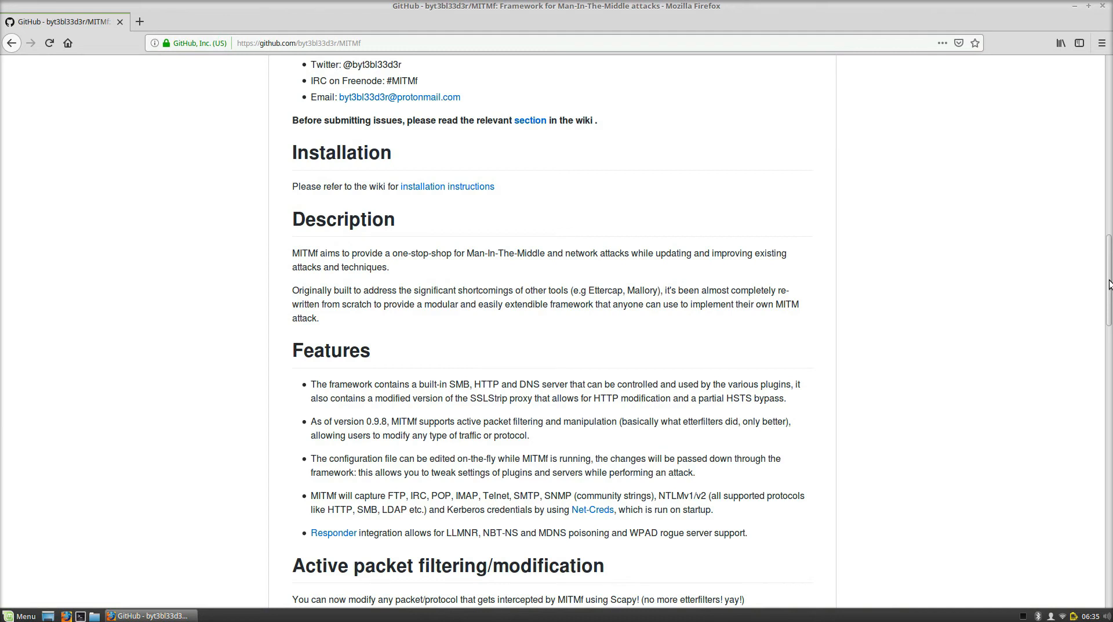
{"action": "scroll", "scroll_direction": "down", "scroll_amount": 3}
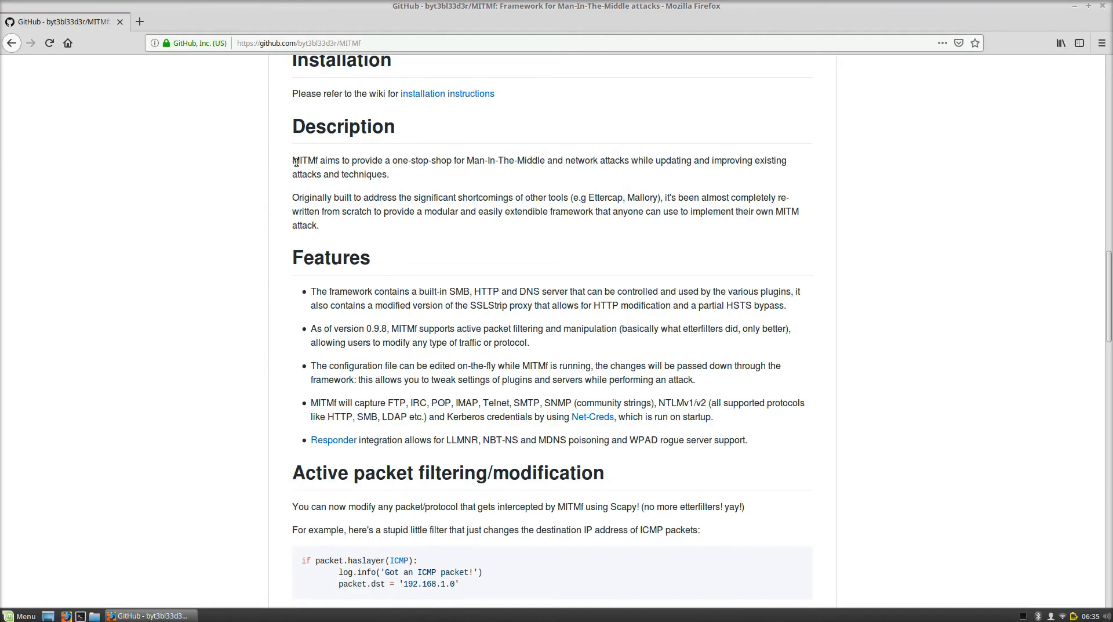
{"action": "mouse_move", "coordinate": [472, 155]}
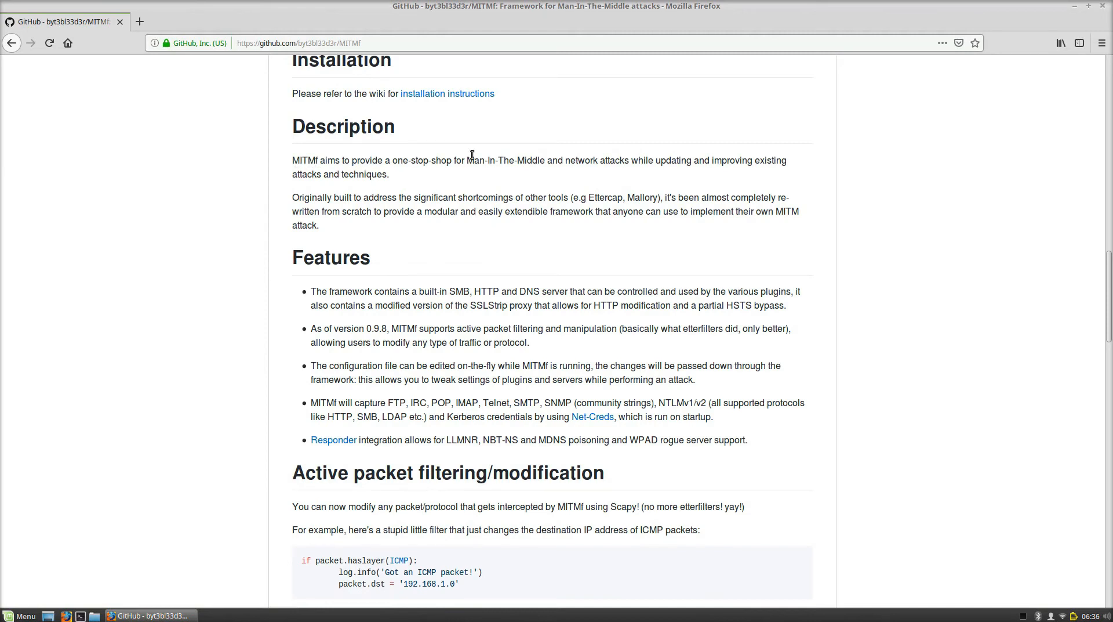
{"action": "mouse_move", "coordinate": [538, 165]}
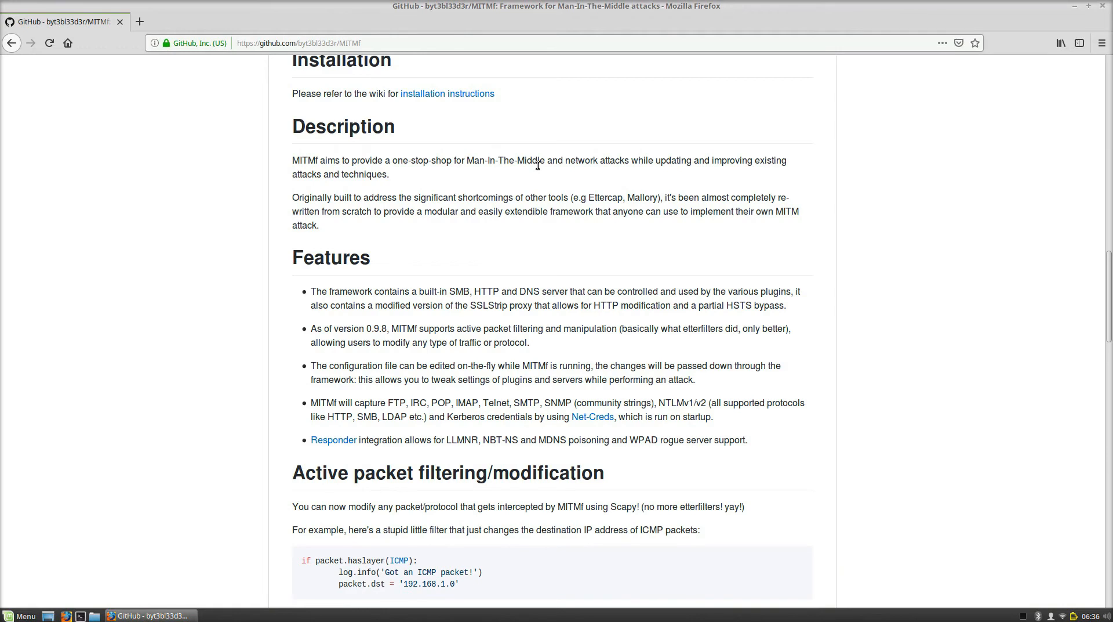
{"action": "mouse_move", "coordinate": [690, 321]}
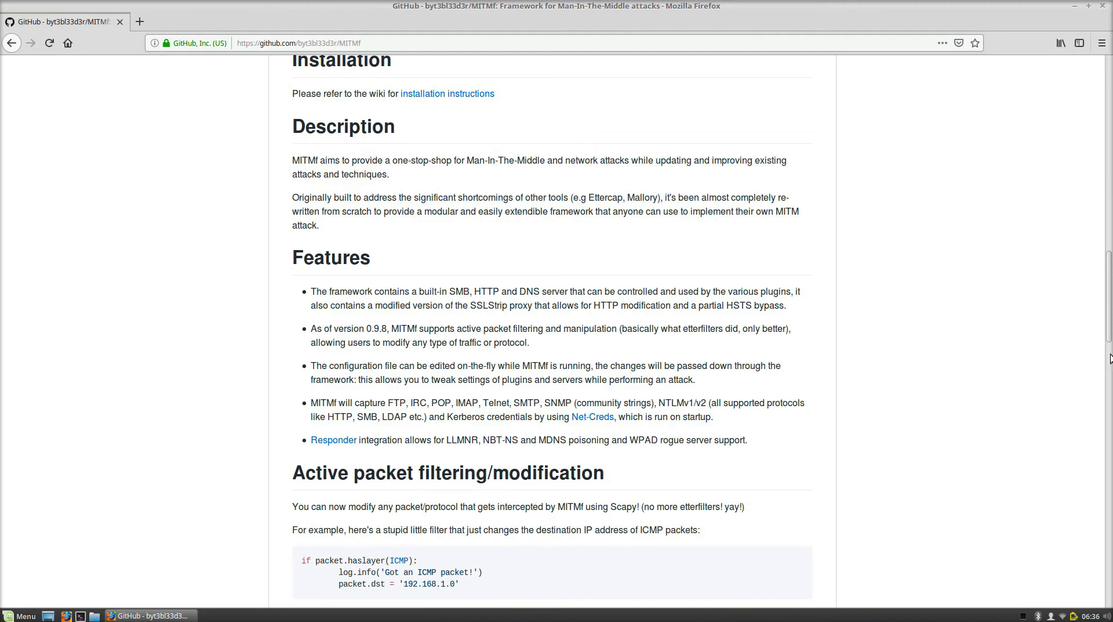
{"action": "scroll", "scroll_direction": "down", "scroll_amount": 3}
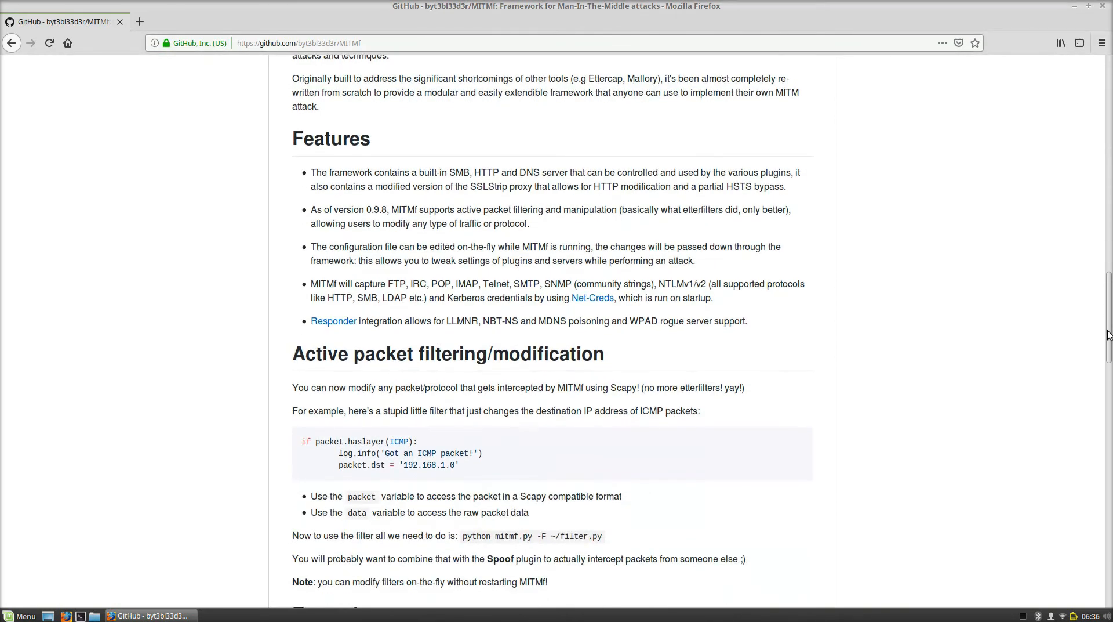
{"action": "scroll", "scroll_direction": "down", "scroll_amount": 3}
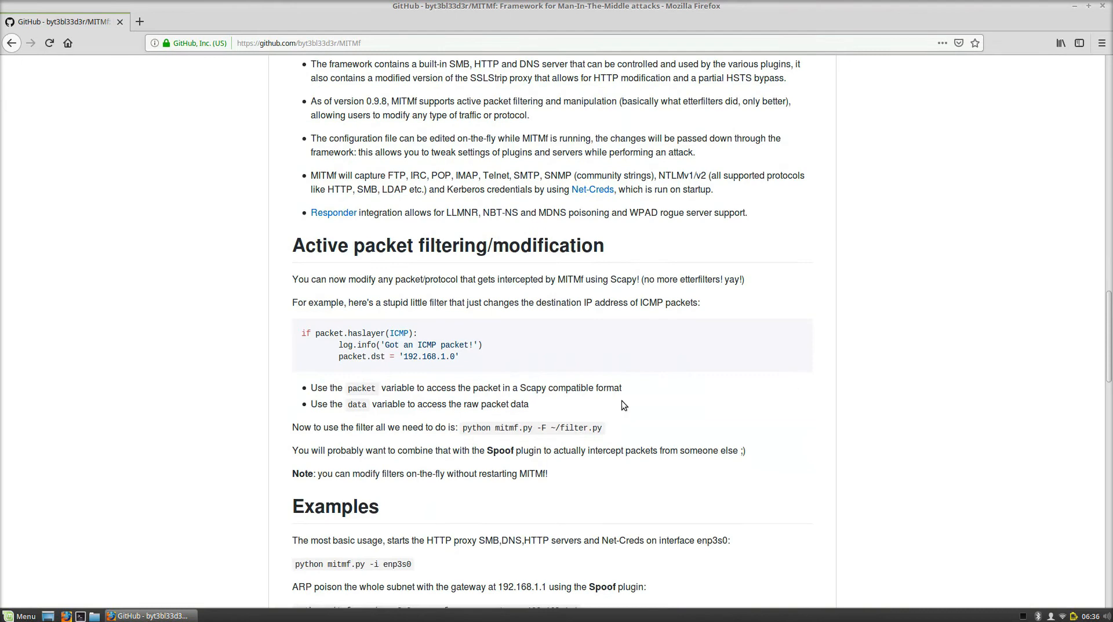
{"action": "mouse_move", "coordinate": [767, 407]}
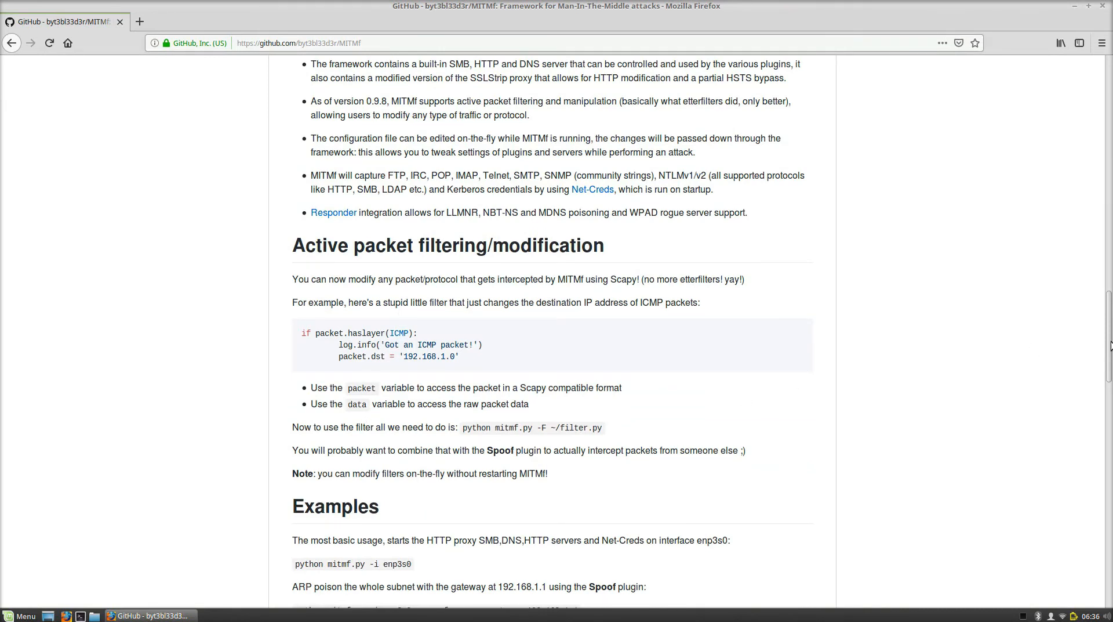
{"action": "scroll", "scroll_direction": "down", "scroll_amount": 3}
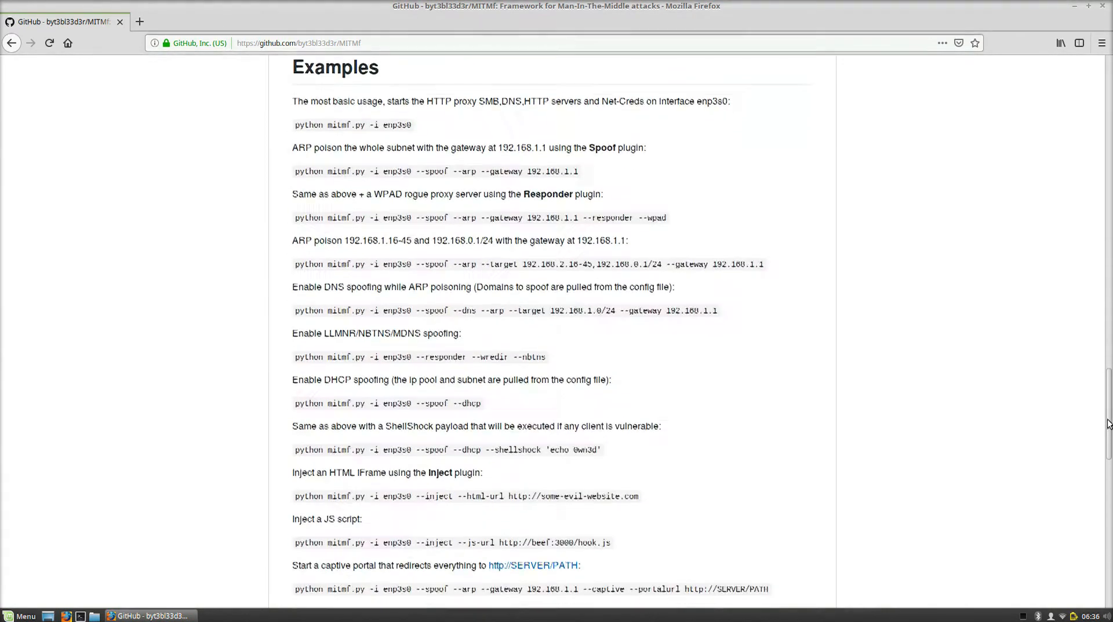
{"action": "scroll", "scroll_direction": "down", "scroll_amount": 3}
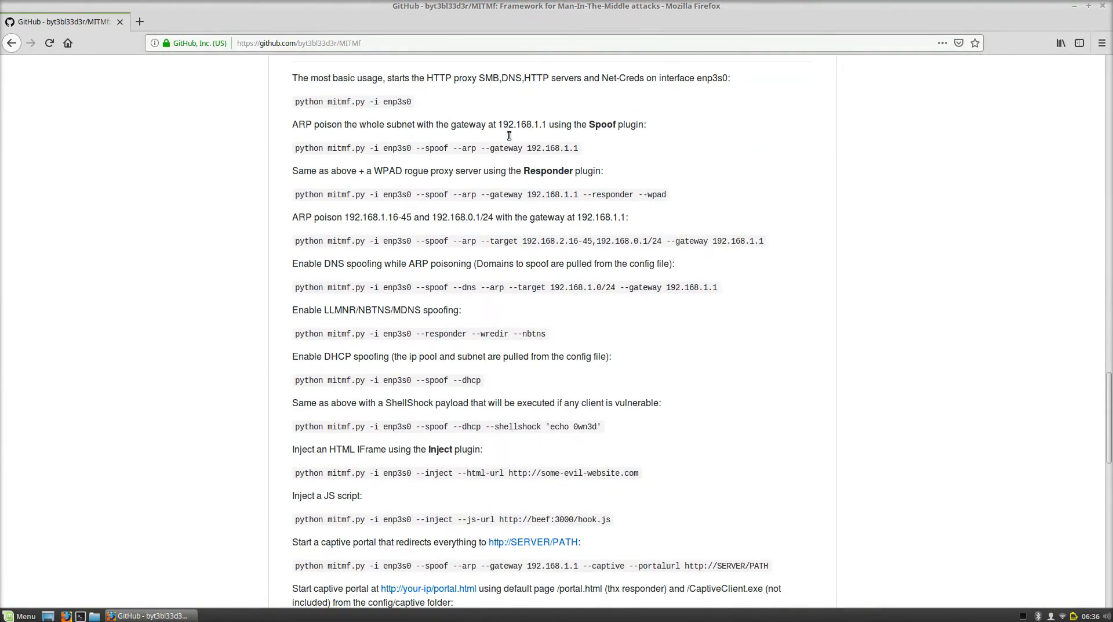
{"action": "mouse_move", "coordinate": [423, 421]}
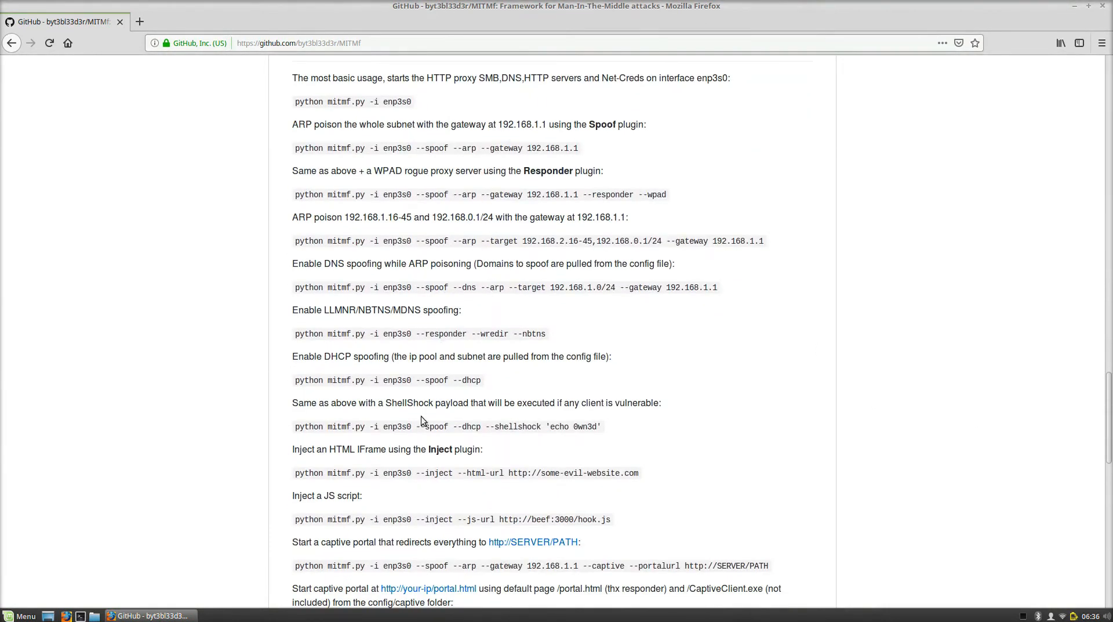
{"action": "mouse_move", "coordinate": [735, 287]}
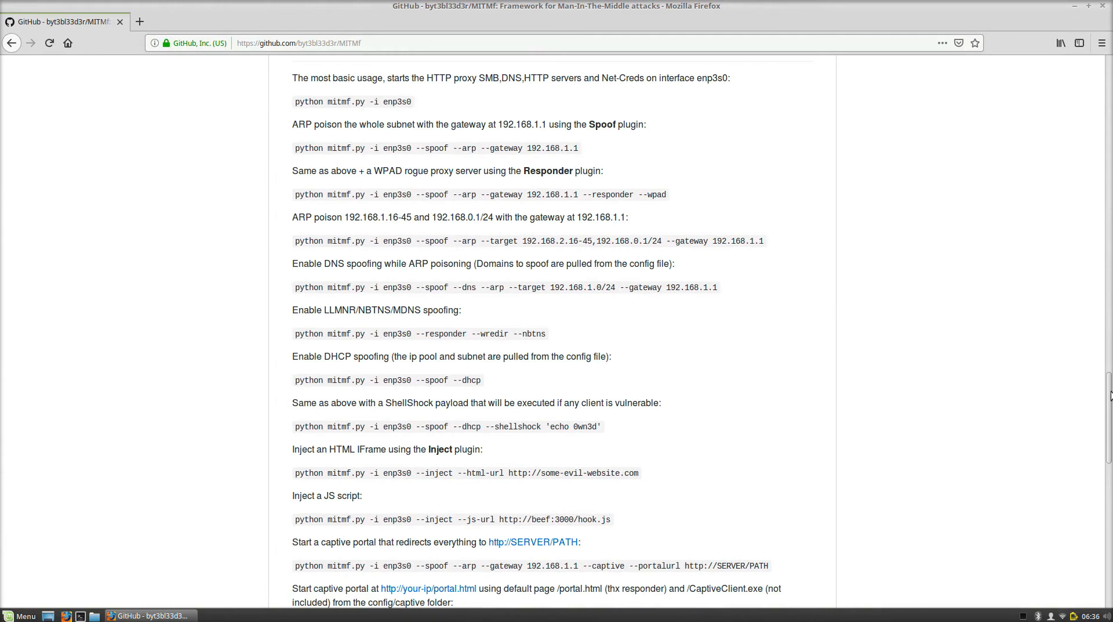
Step: Scroll to the 'Currently available plugins' list, then back to the page top
{"action": "scroll", "scroll_direction": "down", "scroll_amount": 3}
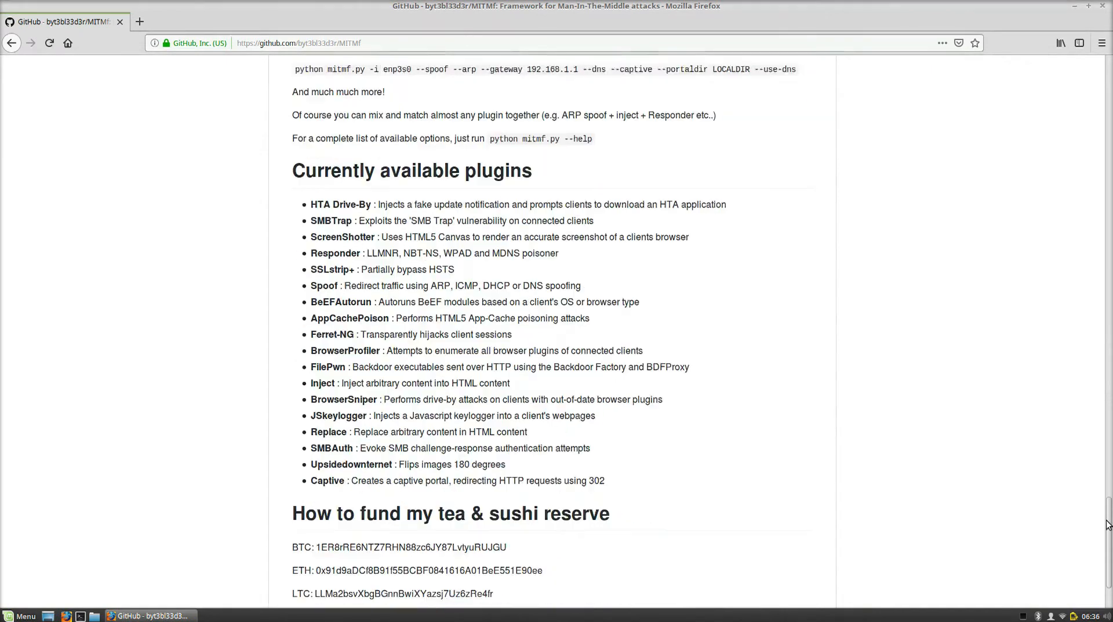
{"action": "scroll", "scroll_direction": "down", "scroll_amount": 3}
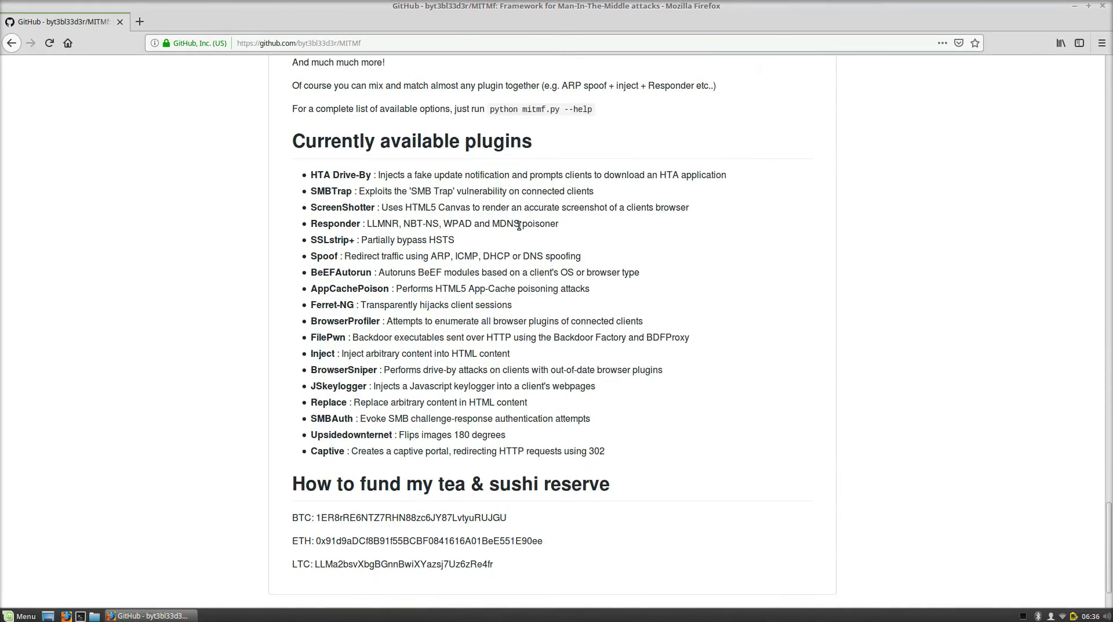
{"action": "mouse_move", "coordinate": [325, 256]}
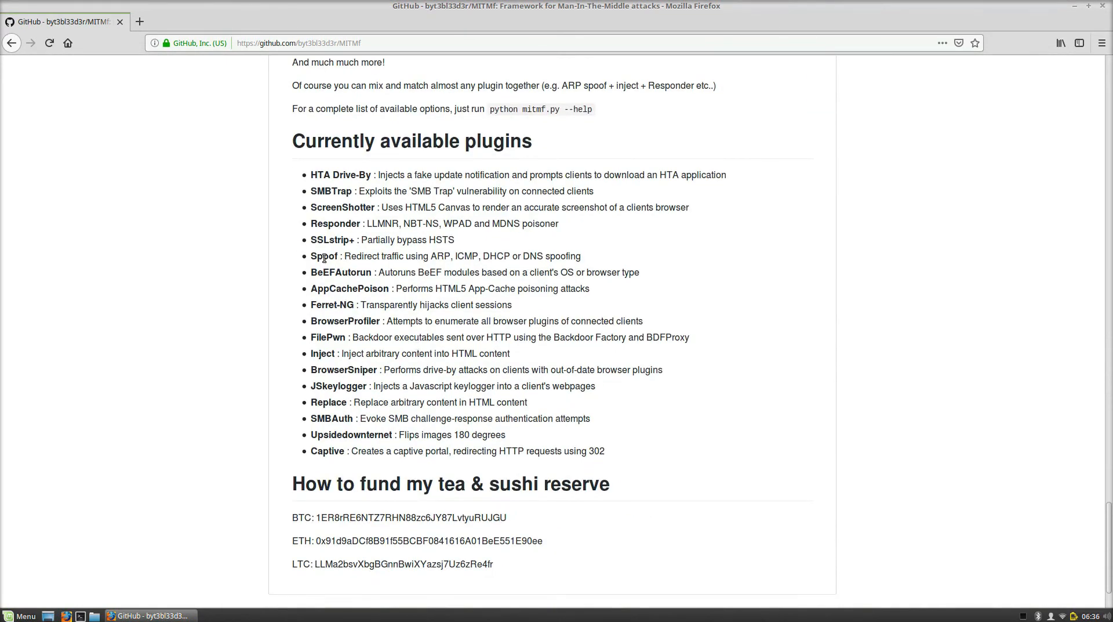
{"action": "mouse_move", "coordinate": [344, 207]}
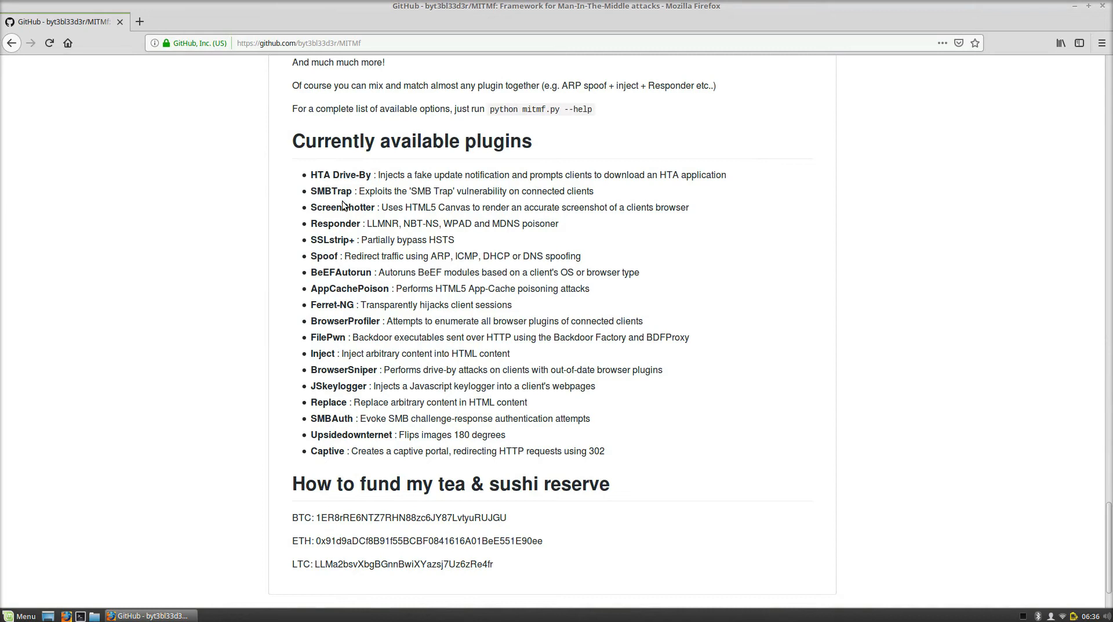
{"action": "mouse_move", "coordinate": [384, 212]}
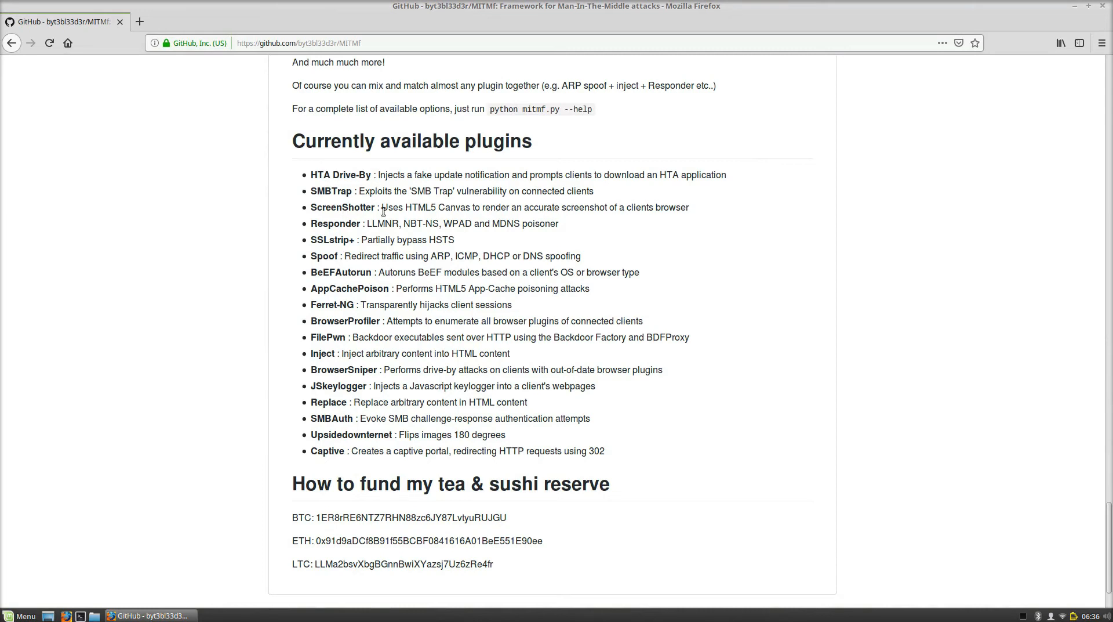
{"action": "mouse_move", "coordinate": [329, 234]}
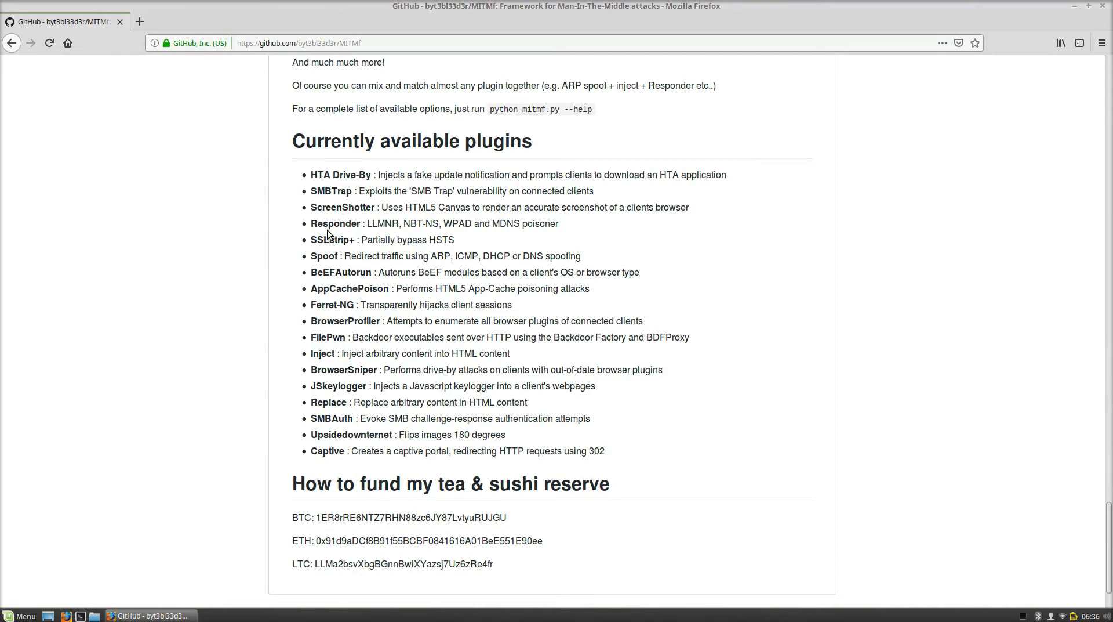
{"action": "mouse_move", "coordinate": [349, 251]}
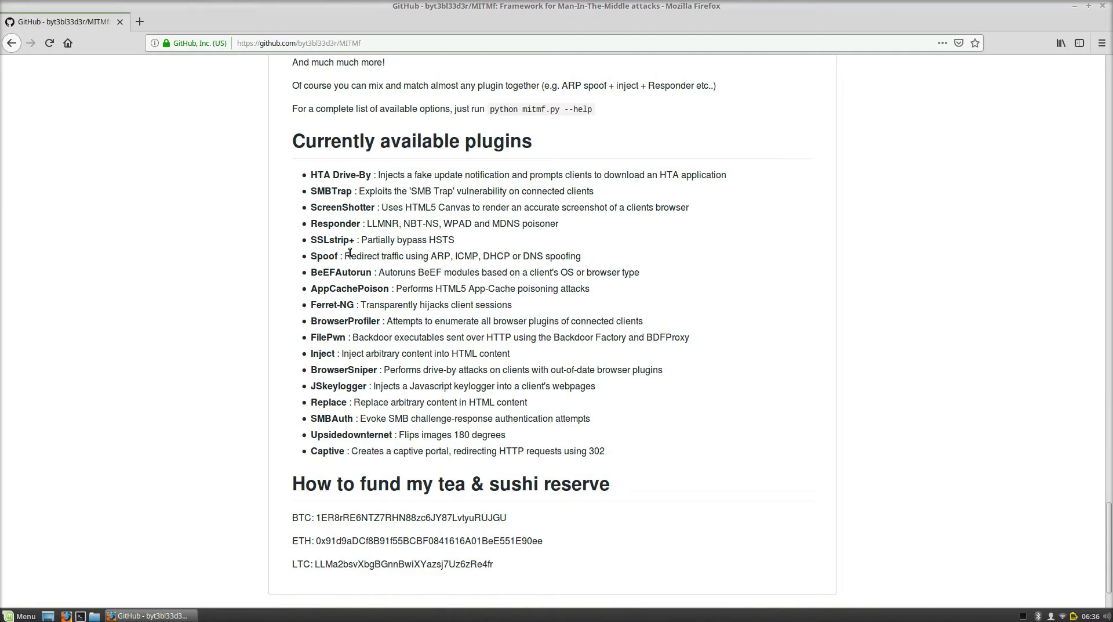
{"action": "mouse_move", "coordinate": [351, 240]}
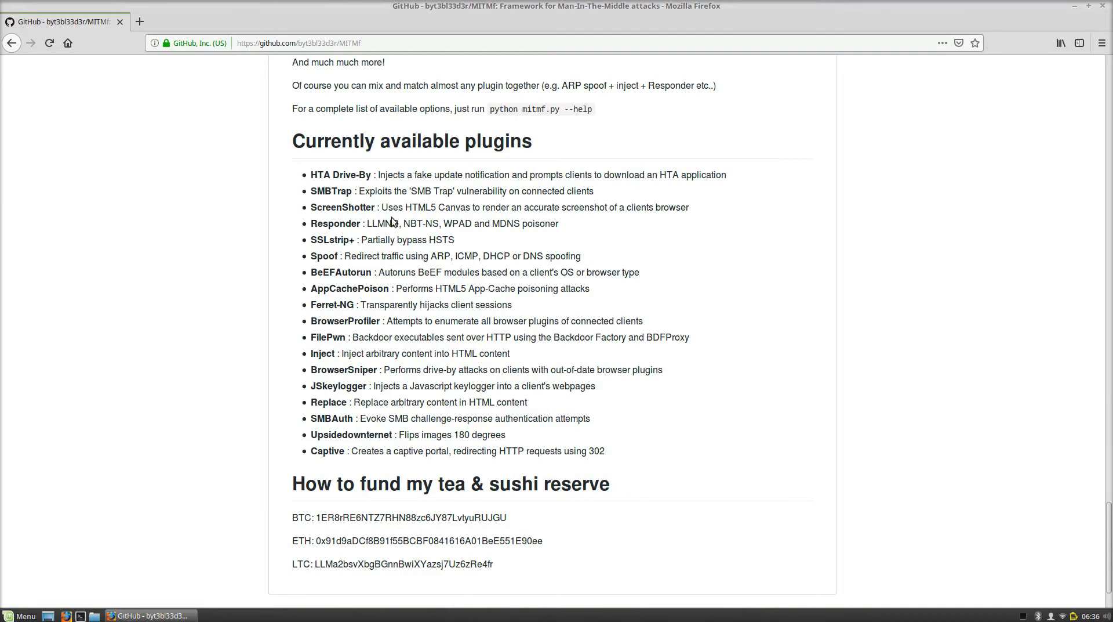
{"action": "mouse_move", "coordinate": [299, 261]}
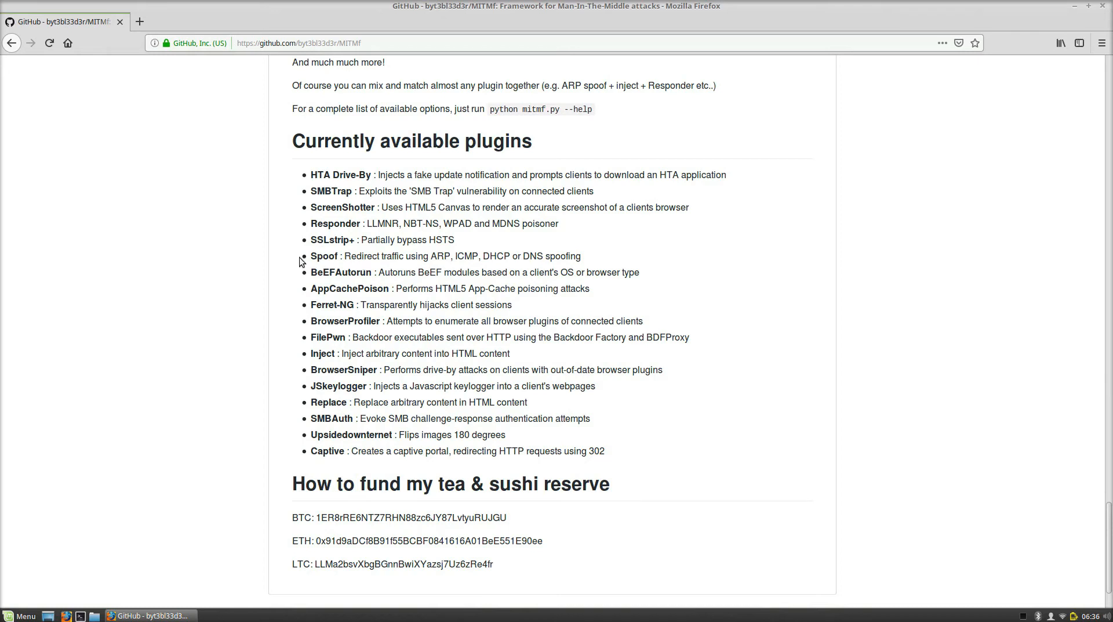
{"action": "mouse_move", "coordinate": [424, 257]}
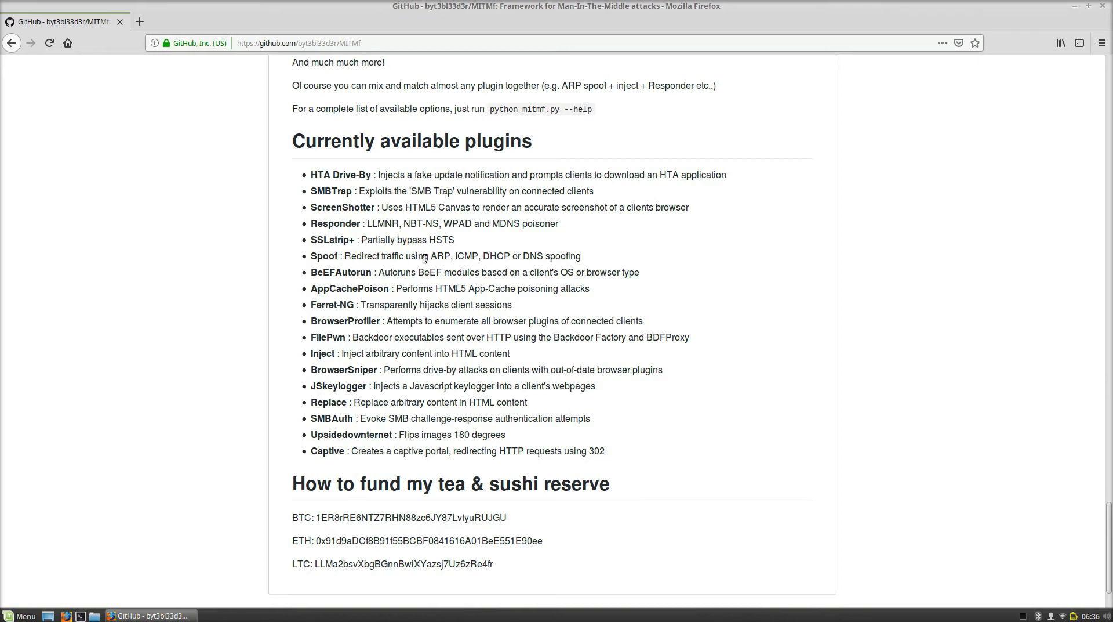
{"action": "mouse_move", "coordinate": [538, 245]}
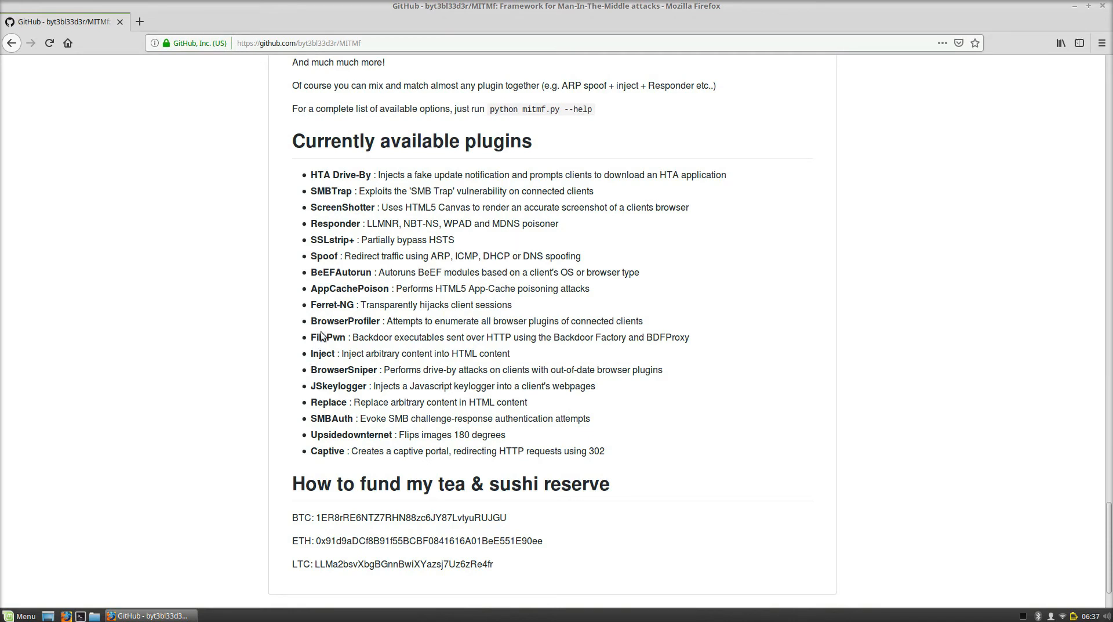
{"action": "mouse_move", "coordinate": [361, 335]}
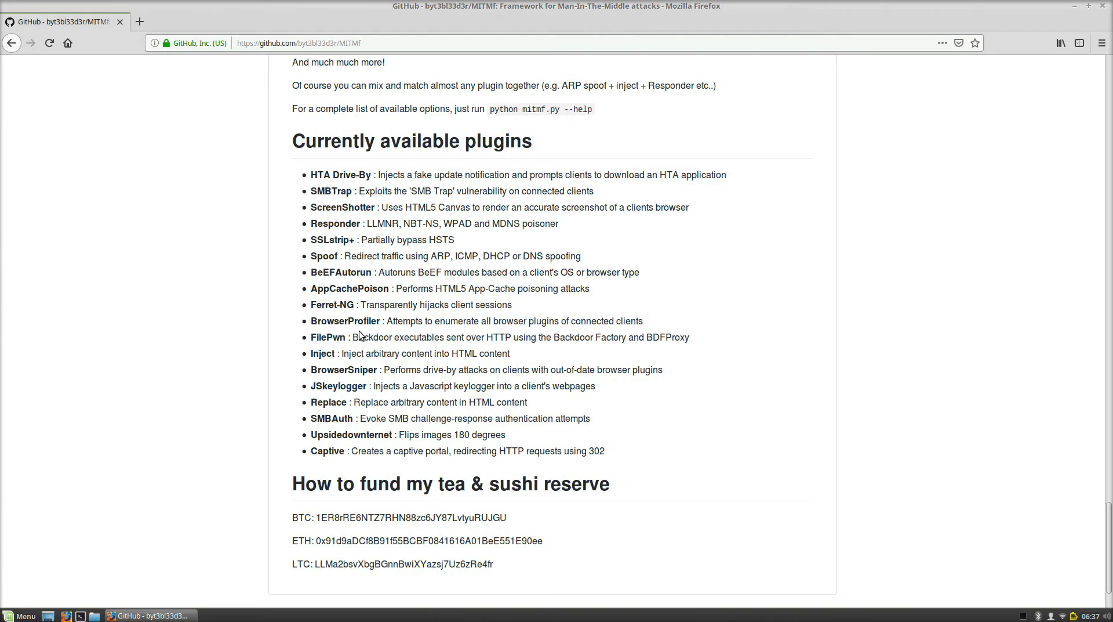
{"action": "mouse_move", "coordinate": [352, 381]}
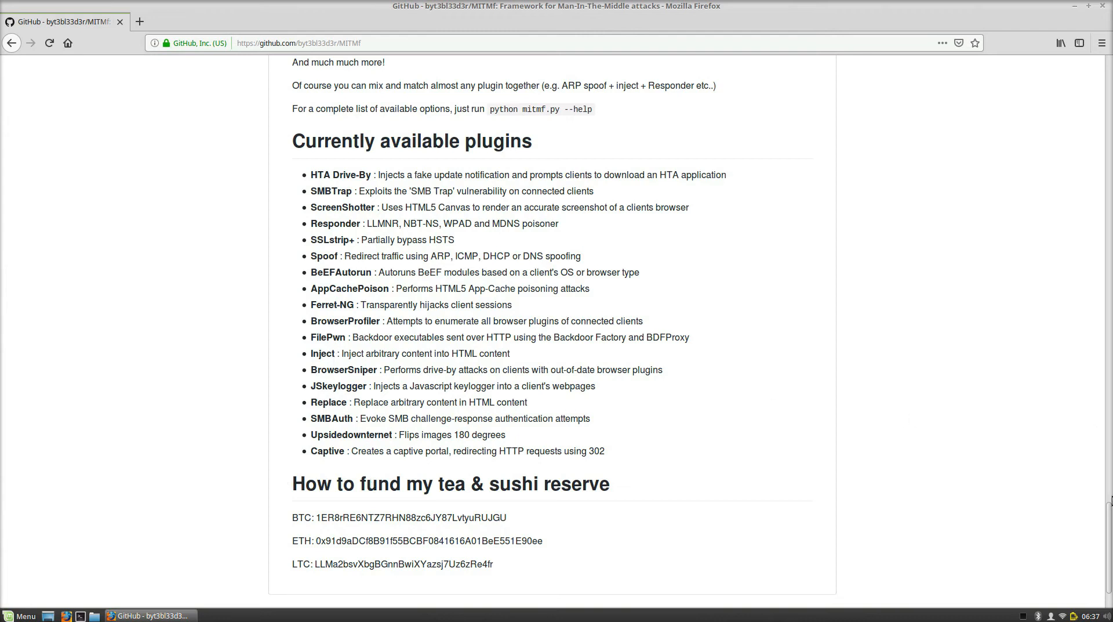
{"action": "scroll", "scroll_direction": "up", "scroll_amount": 3}
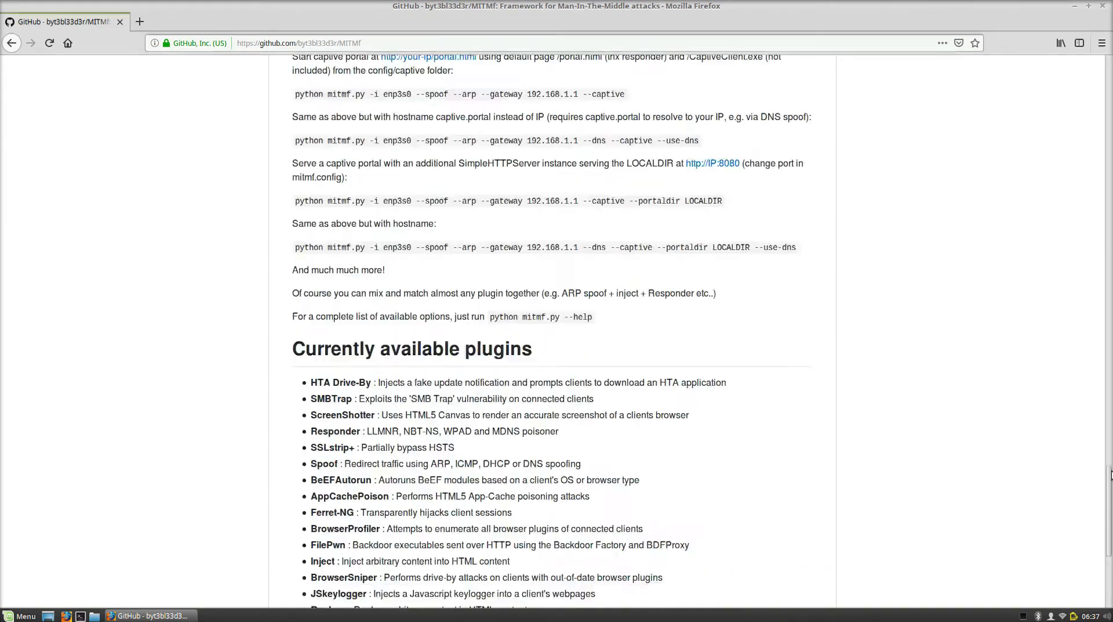
{"action": "scroll", "scroll_direction": "up", "scroll_amount": 3}
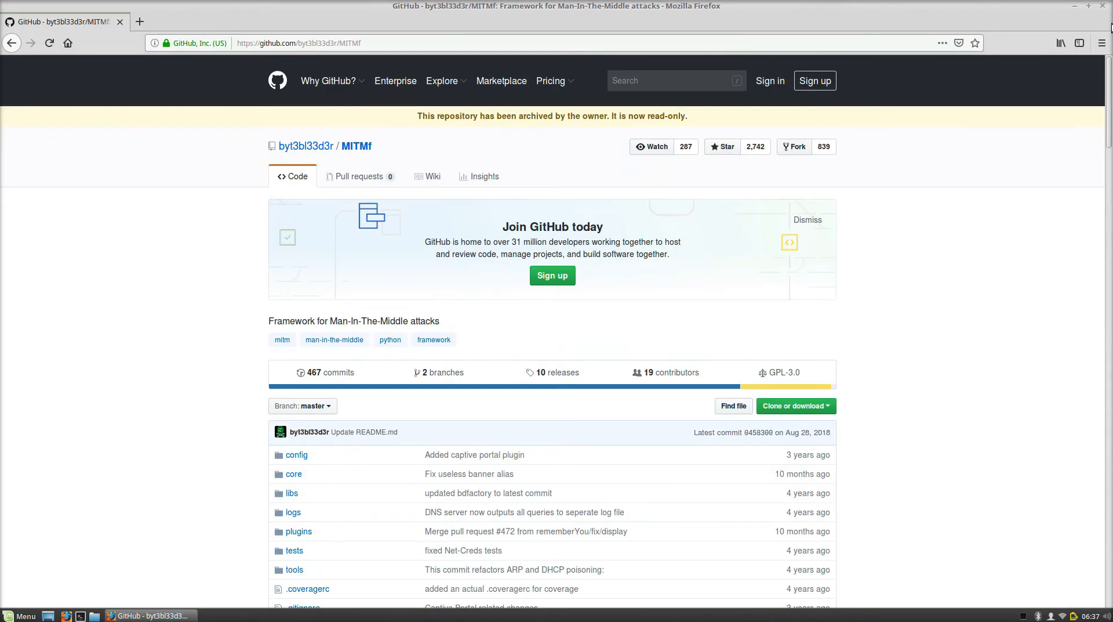
Step: Select and copy the MITMf repository URL from the address bar
{"action": "left_click", "coordinate": [323, 43]}
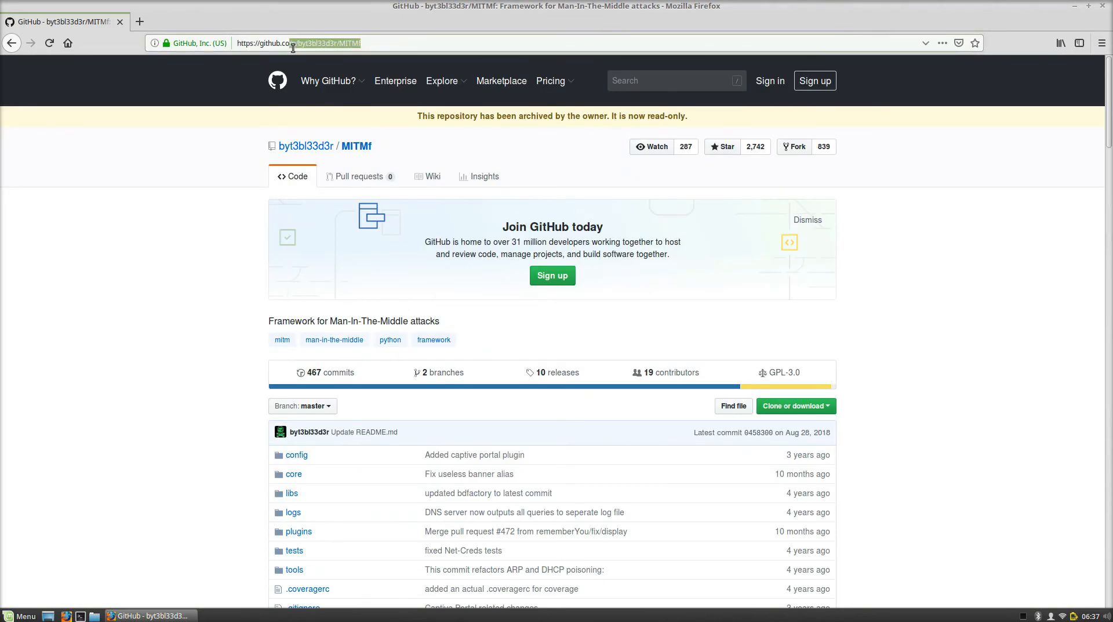
{"action": "right_click", "coordinate": [298, 43]}
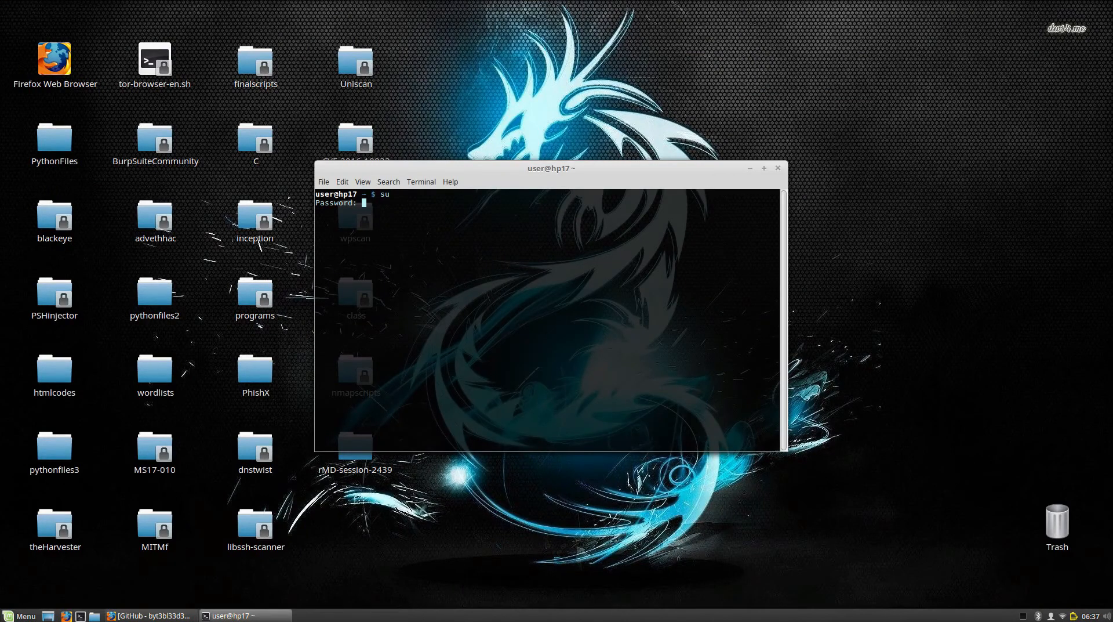
{"action": "type", "text": "cd e"}
{"action": "type", "text": "gi"}
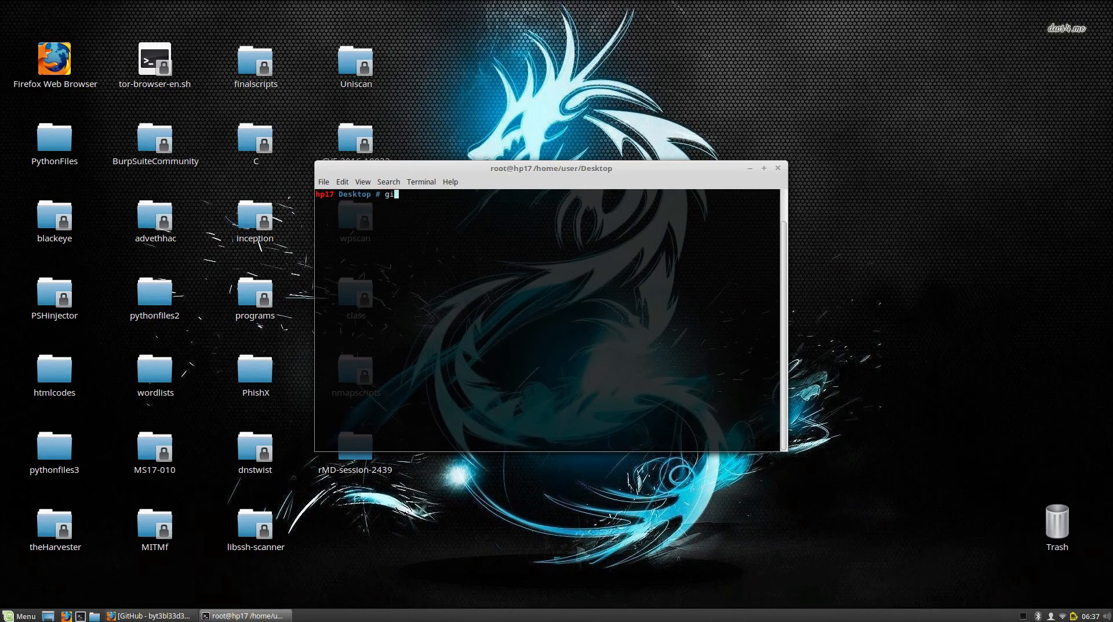
{"action": "type", "text": "t clone"}
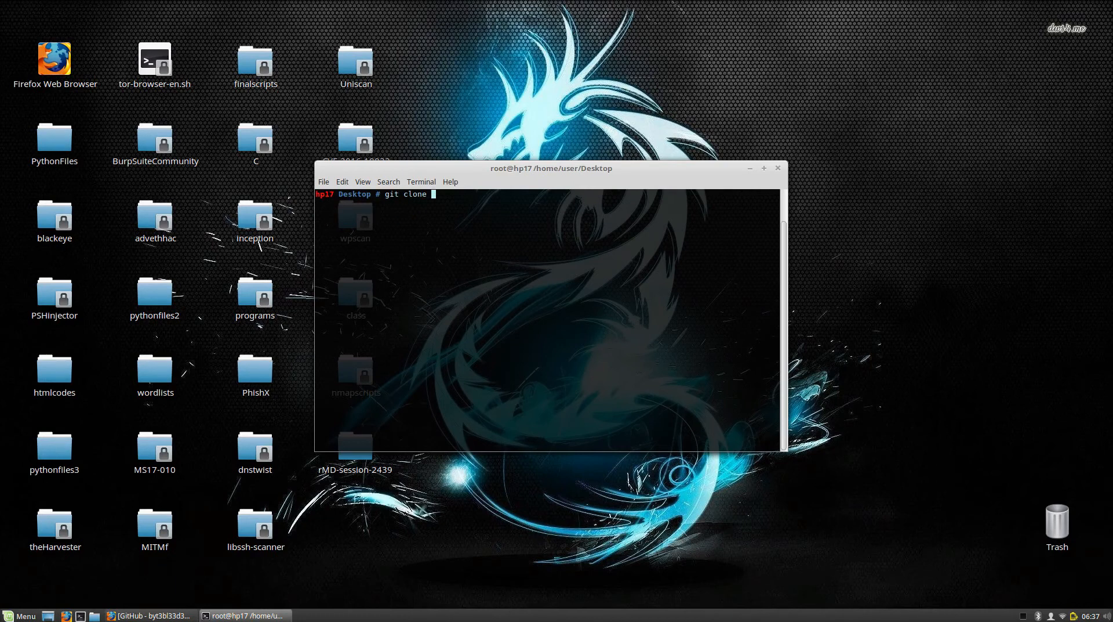
{"action": "type", "text": "https://github.com/byt3bl33d3r/MITMf"}
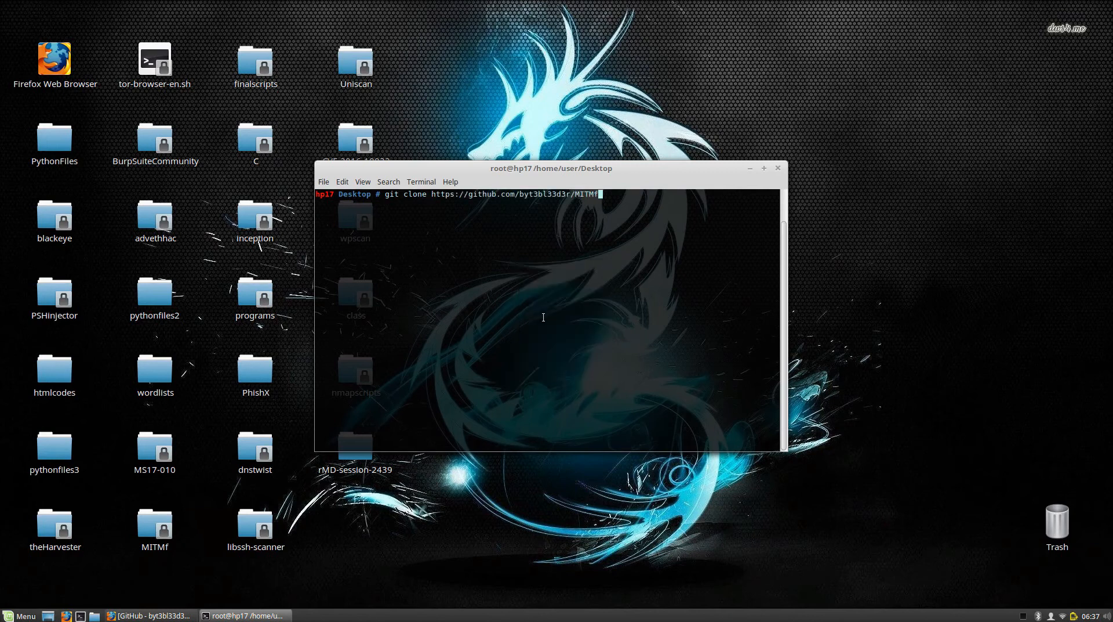
{"action": "type", "text": ".git"}
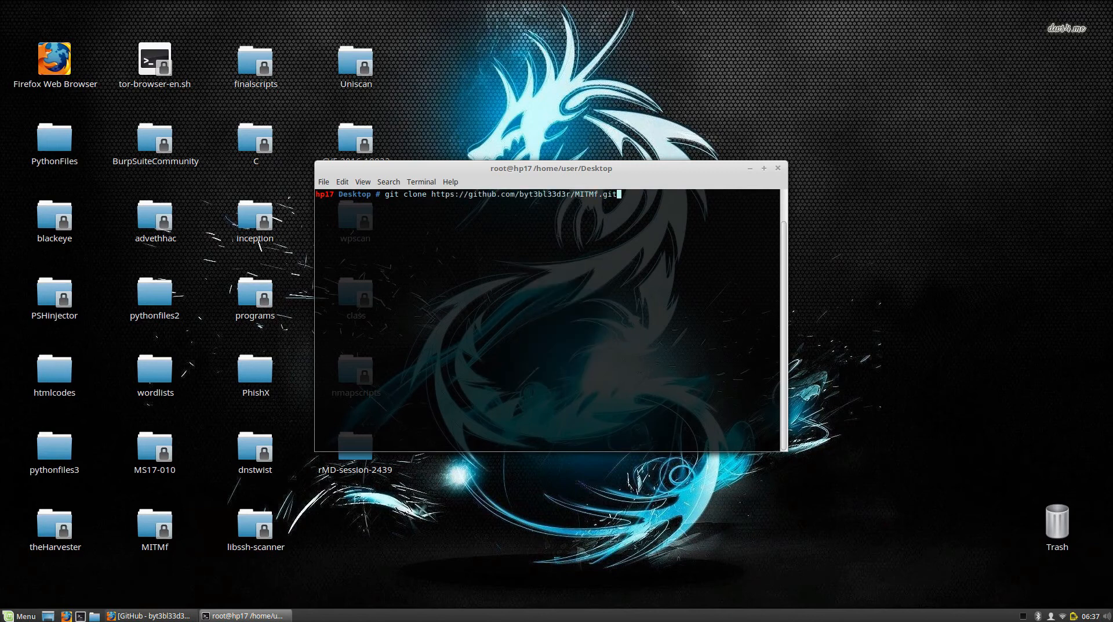
{"action": "key", "text": "Return"}
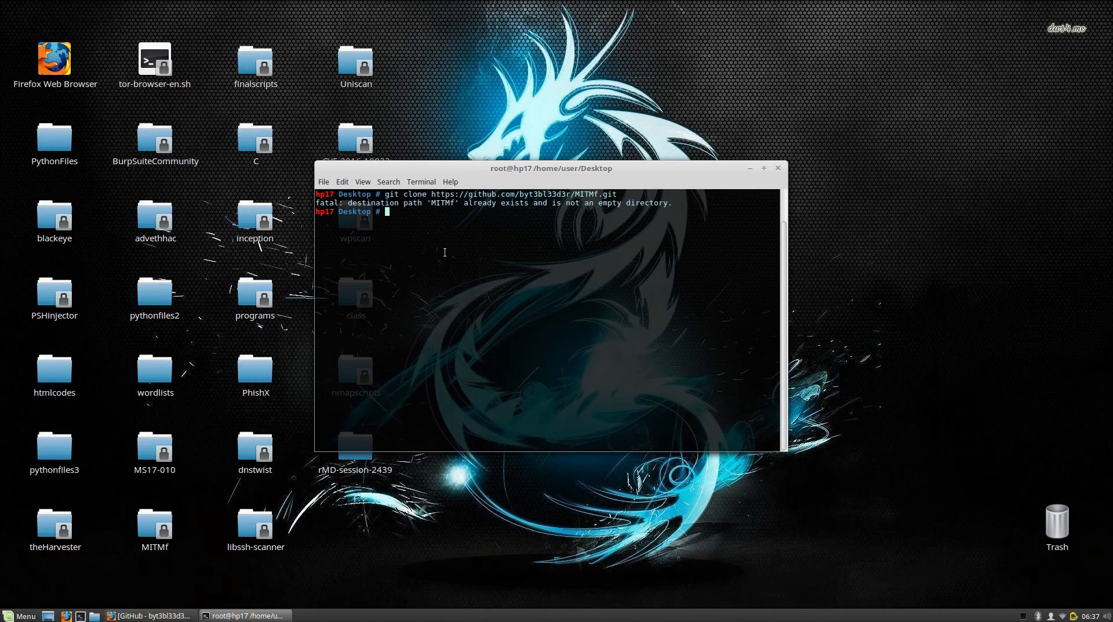
{"action": "mouse_move", "coordinate": [187, 517]}
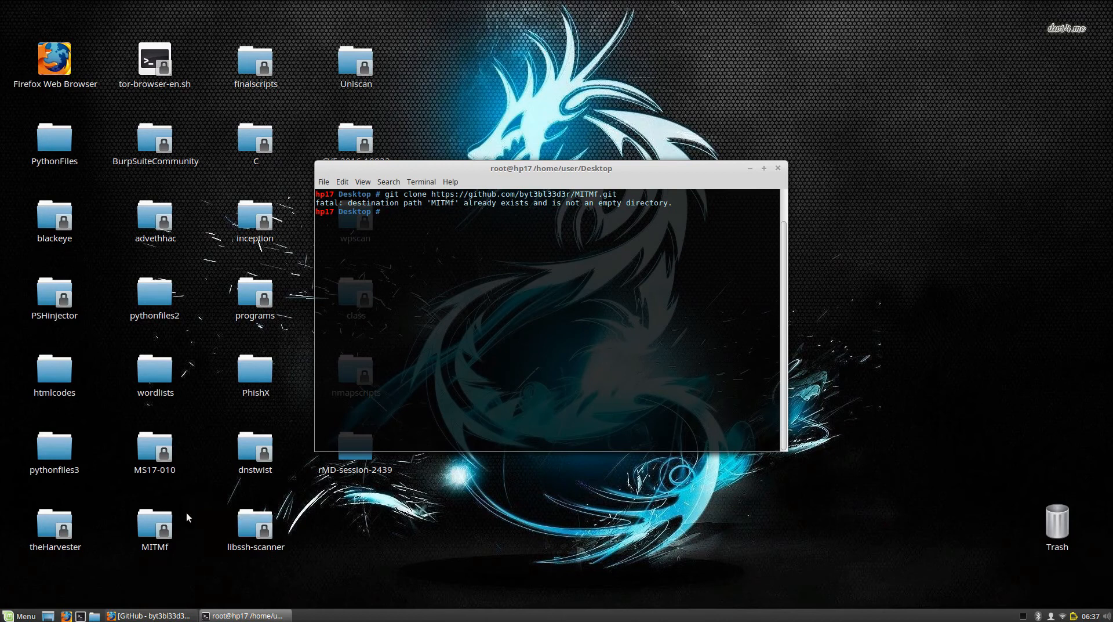
{"action": "mouse_move", "coordinate": [743, 171]}
{"action": "type", "text": "ls"}
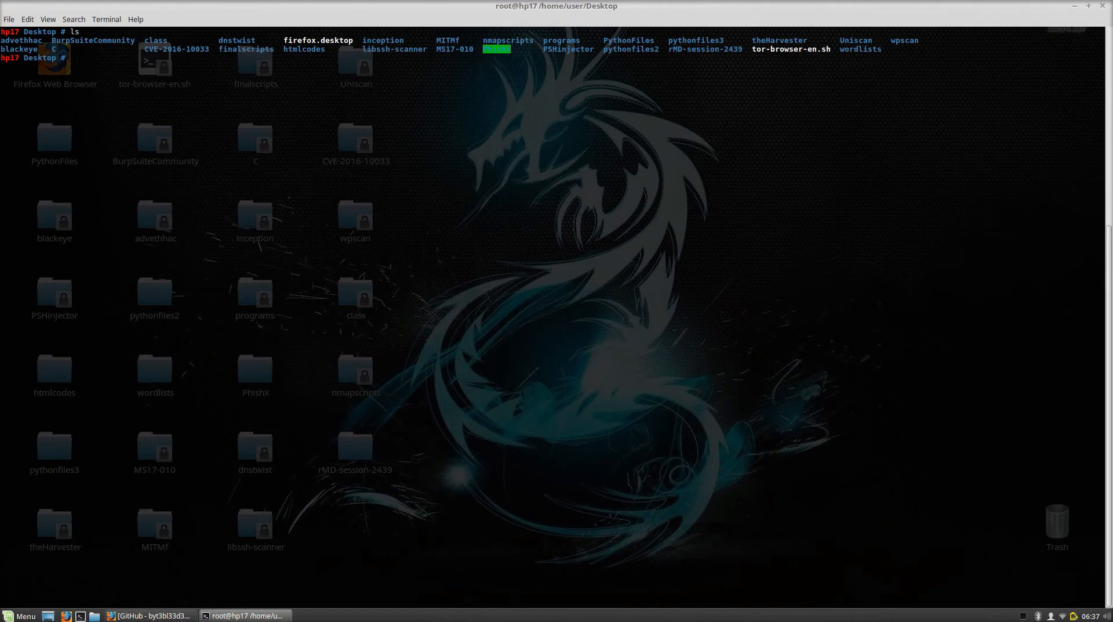
Step: Enter the MITMf folder and run pip install -r requirements.txt
{"action": "type", "text": "cd MIT"}
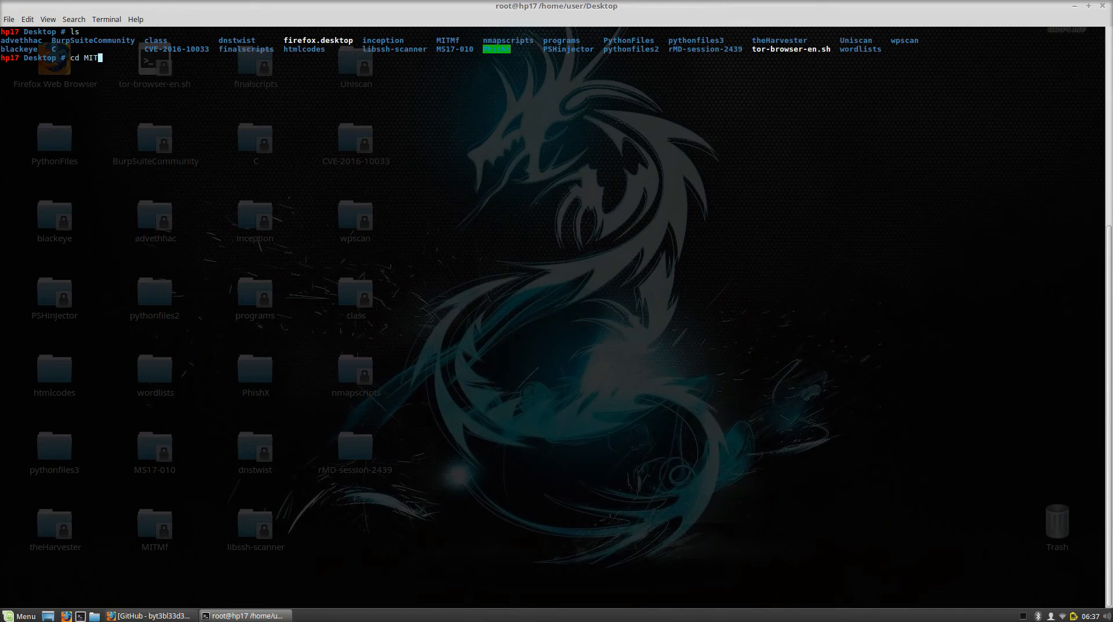
{"action": "key", "text": "Return"}
{"action": "type", "text": "ls"}
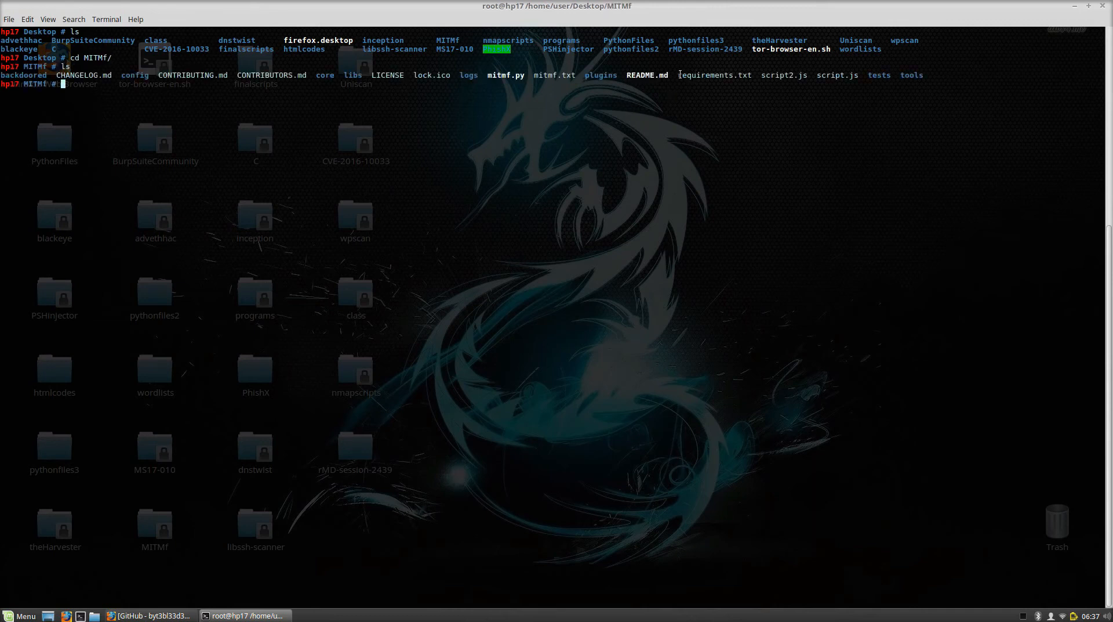
{"action": "mouse_move", "coordinate": [555, 170]}
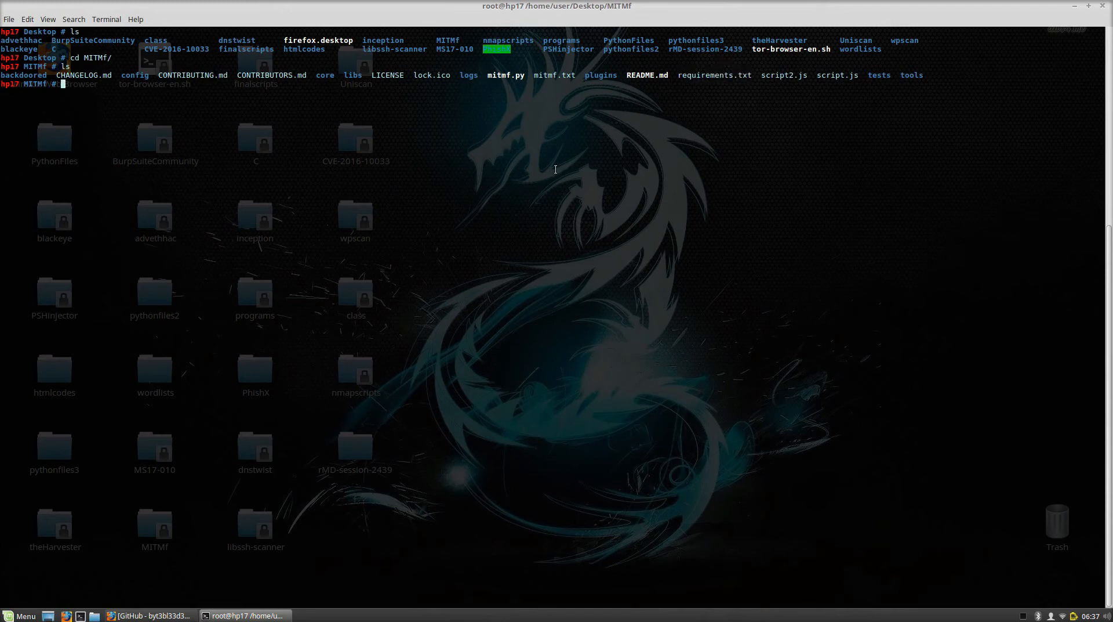
{"action": "type", "text": "pip"}
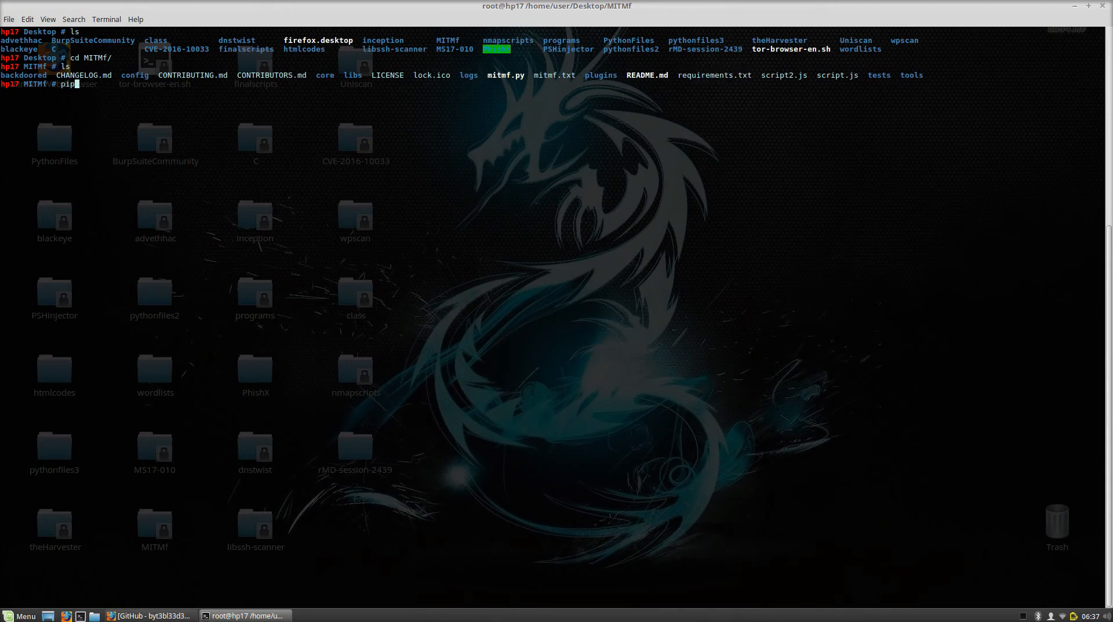
{"action": "type", "text": "install"}
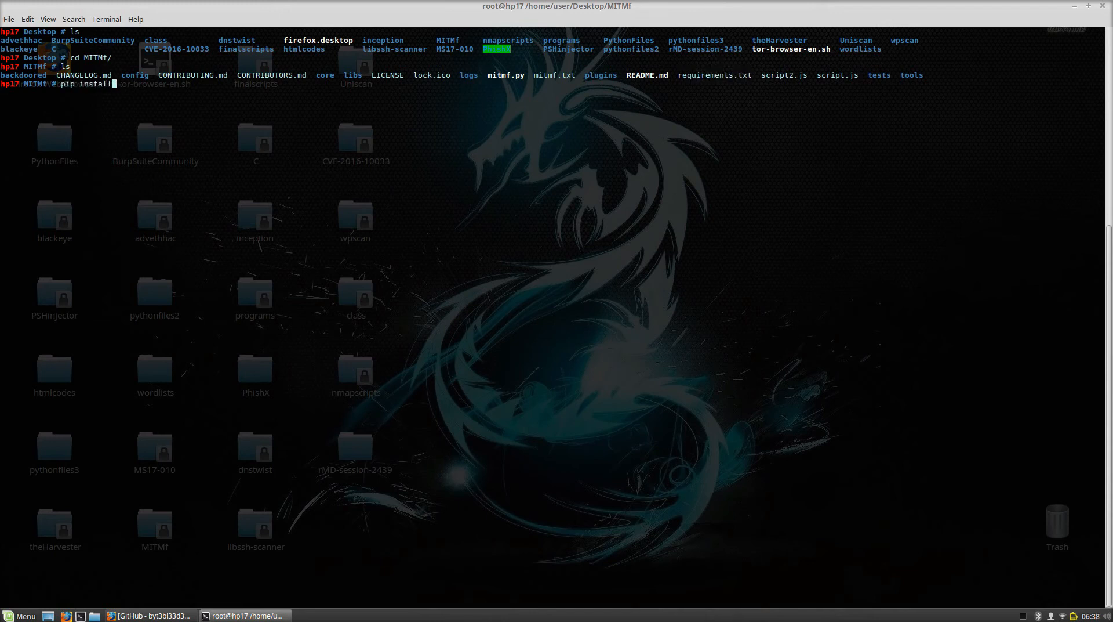
{"action": "type", "text": "-r requirements.txt"}
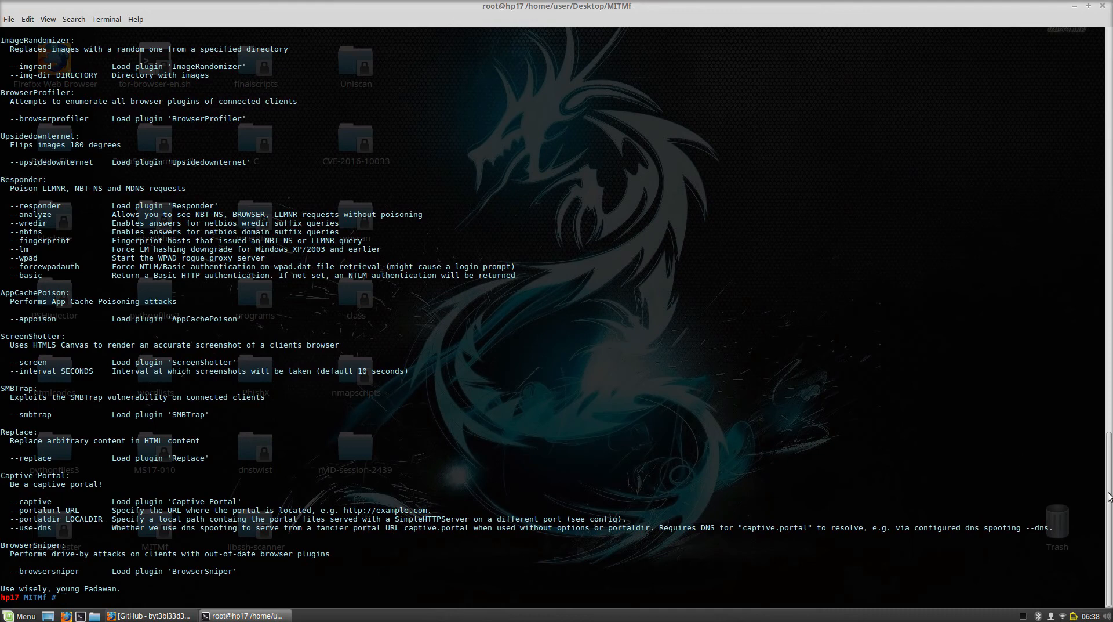
{"action": "scroll", "scroll_direction": "up", "scroll_amount": 3}
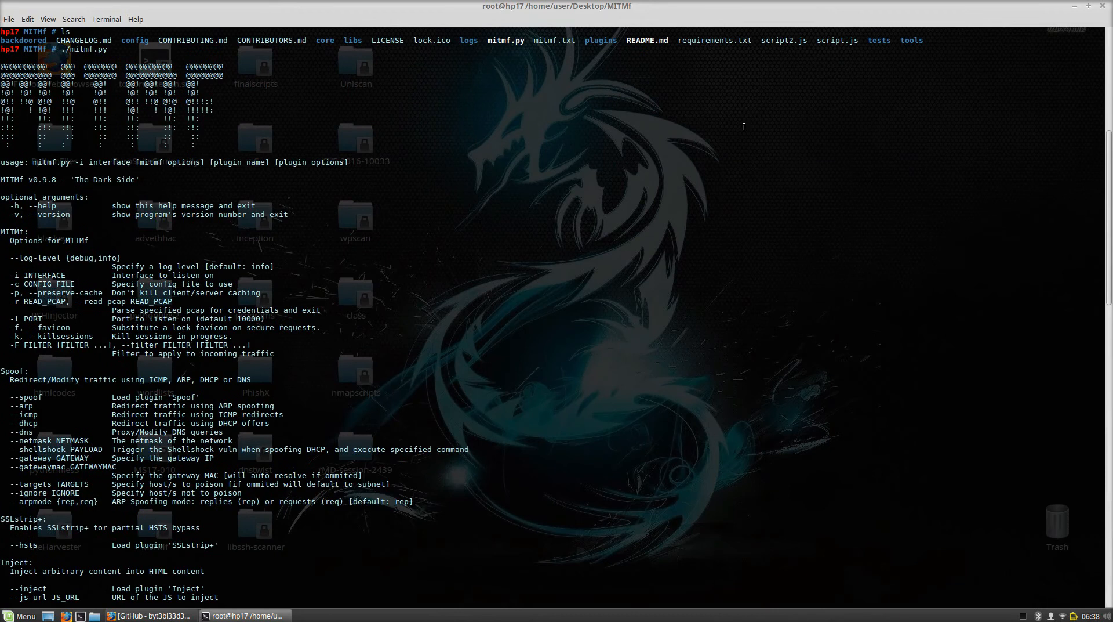
{"action": "mouse_move", "coordinate": [66, 206]}
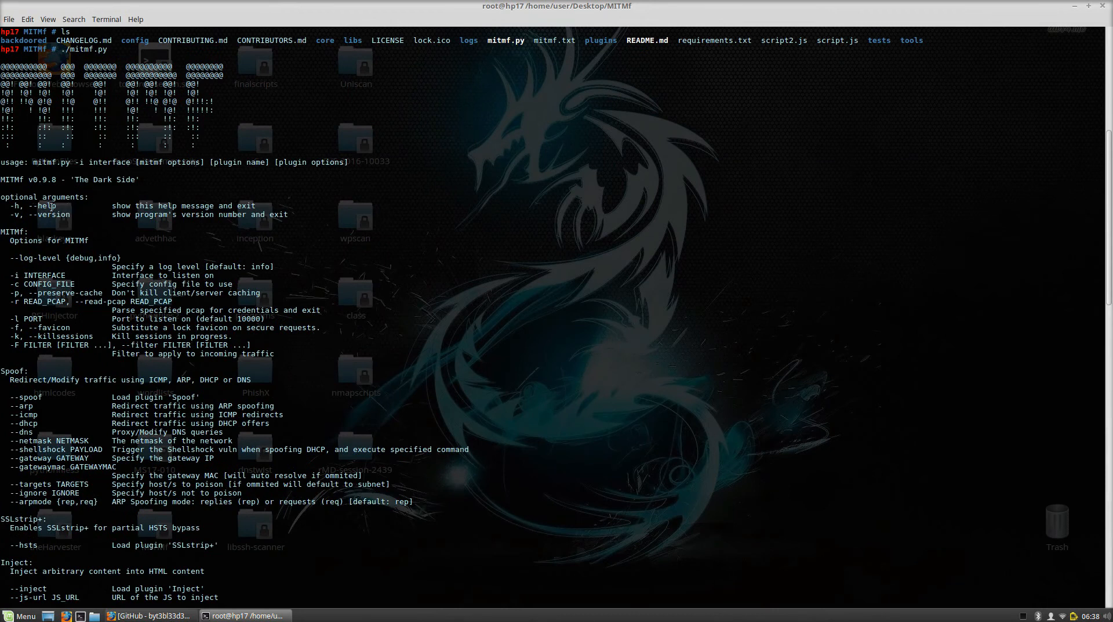
{"action": "mouse_move", "coordinate": [51, 178]}
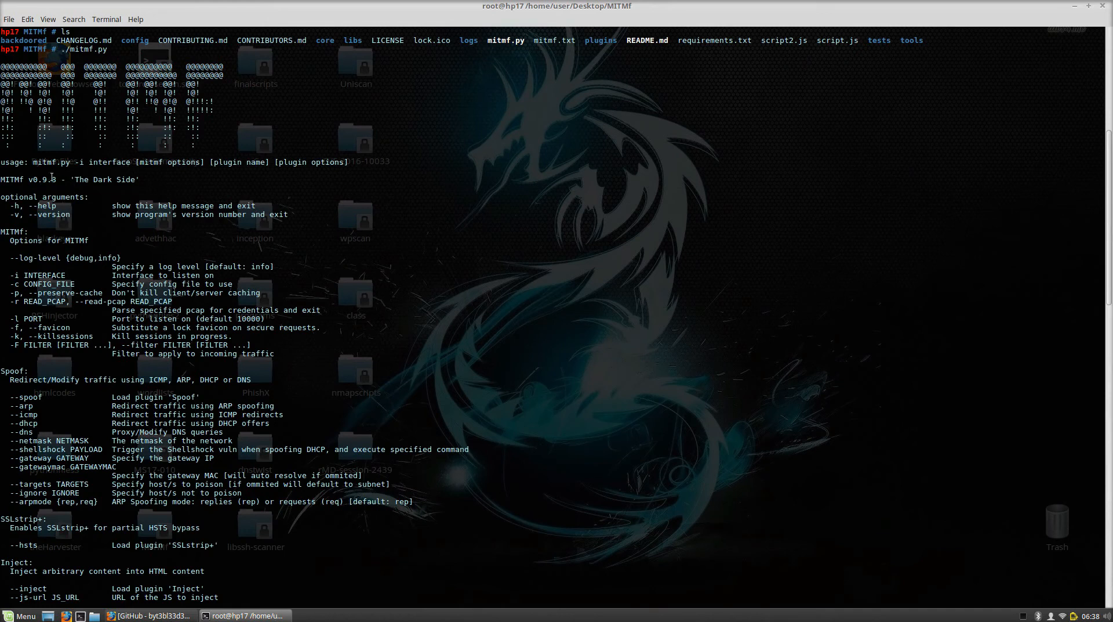
{"action": "mouse_move", "coordinate": [1105, 146]}
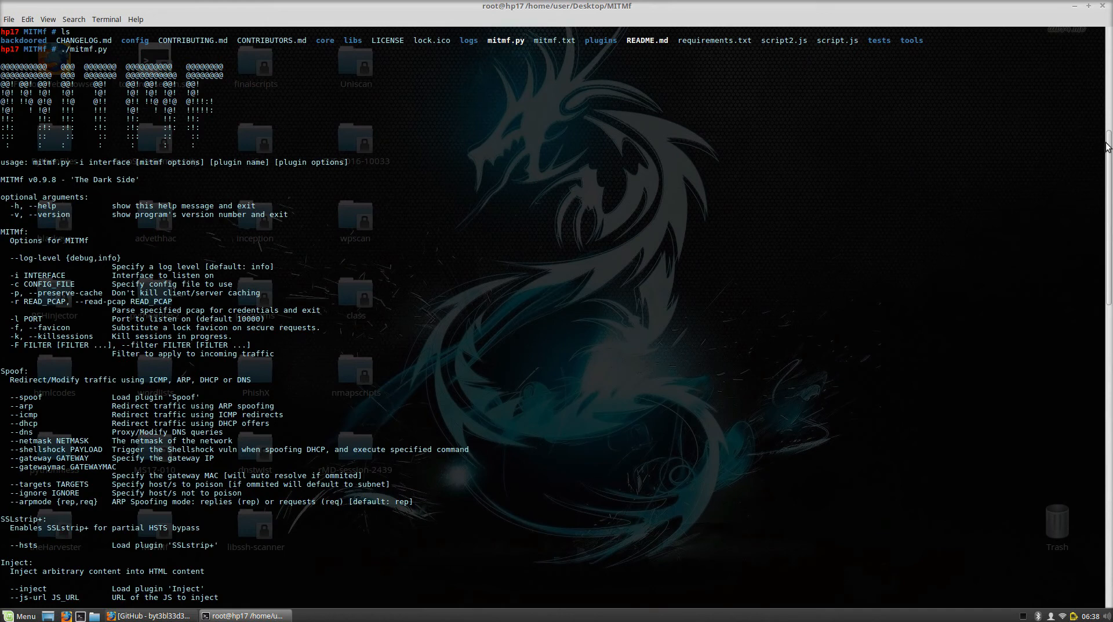
{"action": "scroll", "scroll_direction": "down", "scroll_amount": 3}
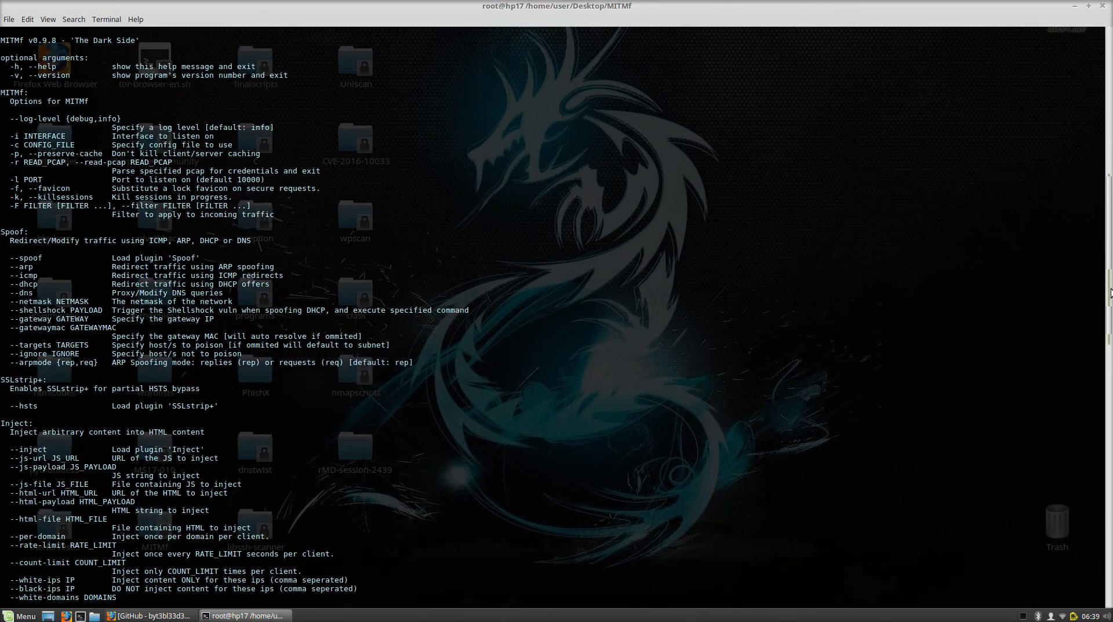
{"action": "scroll", "scroll_direction": "down", "scroll_amount": 3}
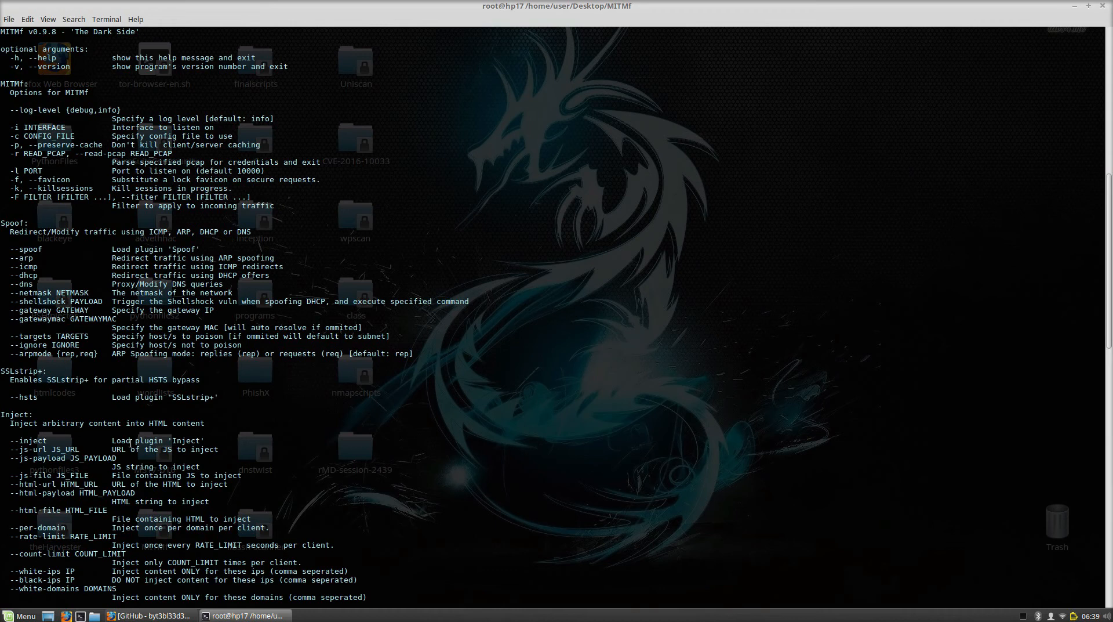
{"action": "mouse_move", "coordinate": [1077, 283]}
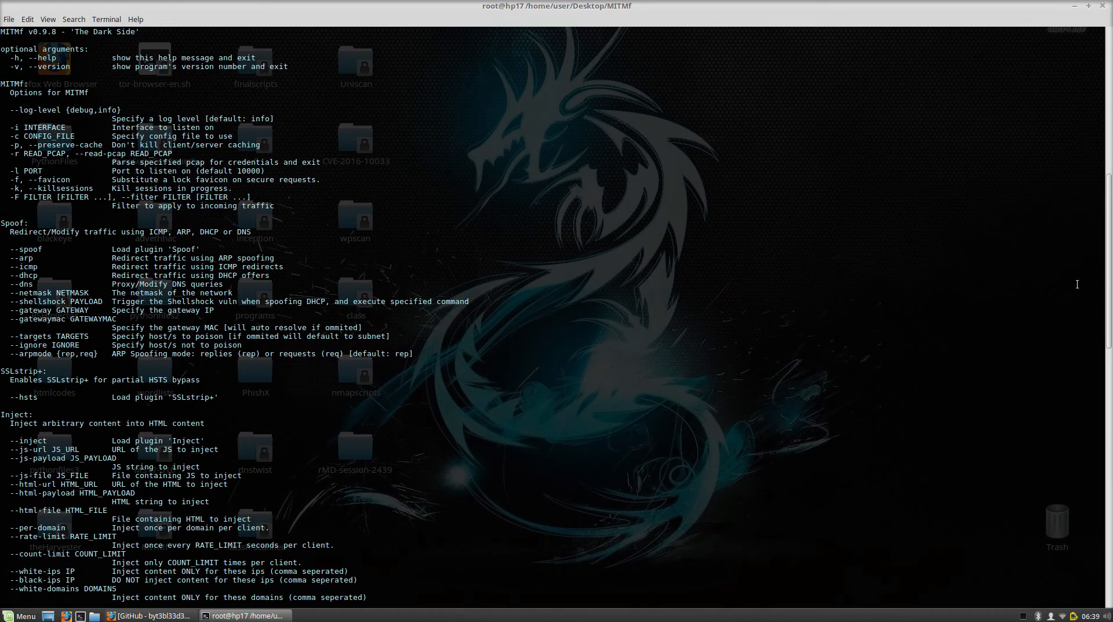
{"action": "scroll", "scroll_direction": "down", "scroll_amount": 3}
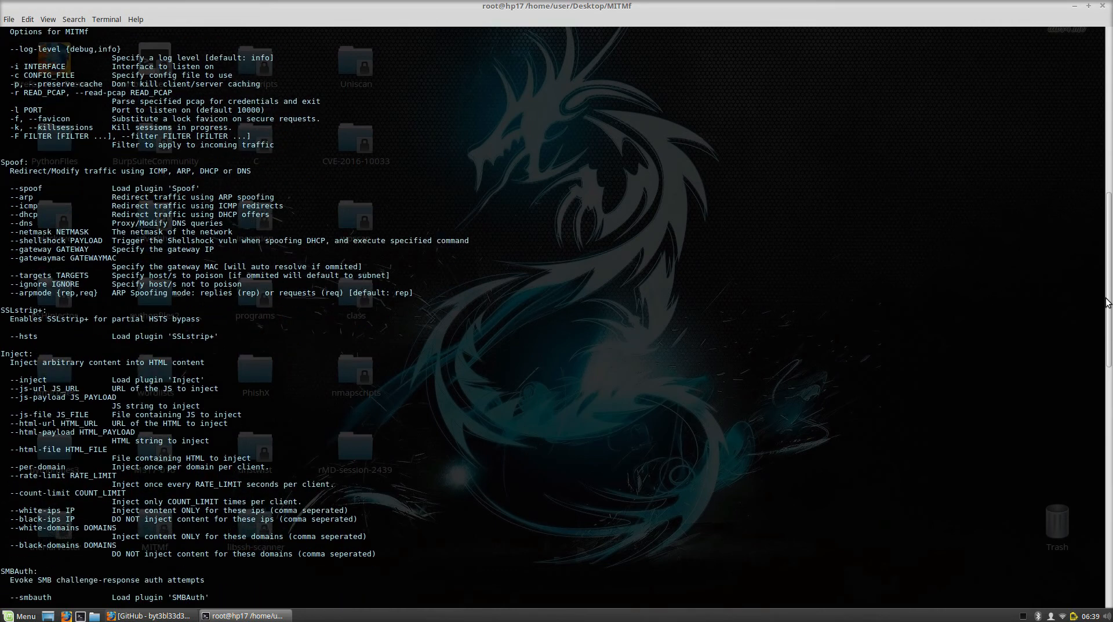
{"action": "scroll", "scroll_direction": "down", "scroll_amount": 3}
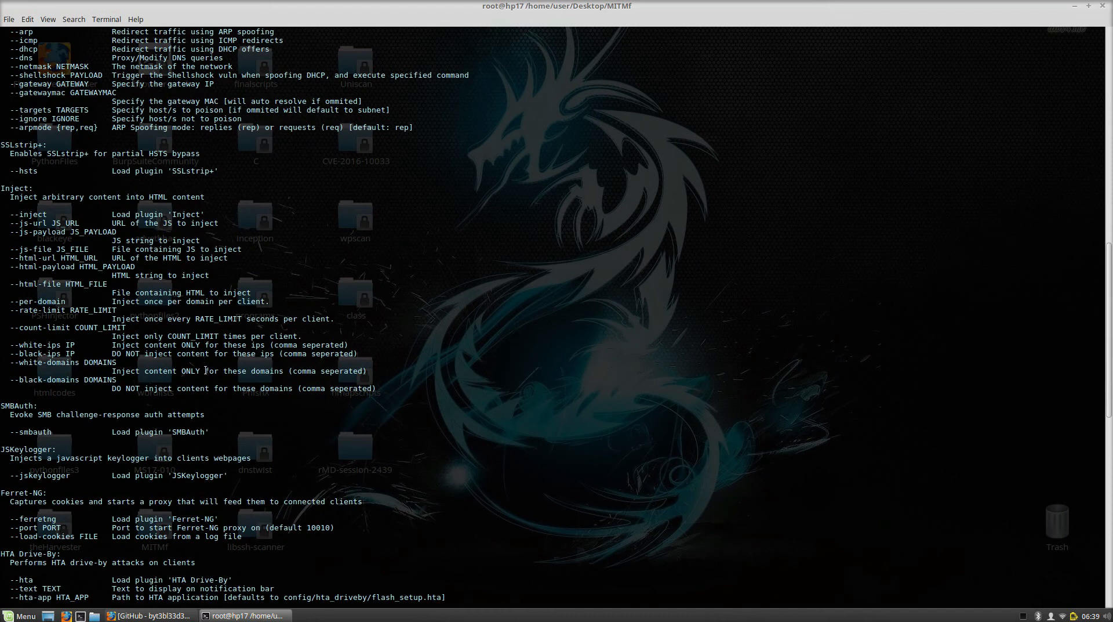
{"action": "mouse_move", "coordinate": [1101, 262]}
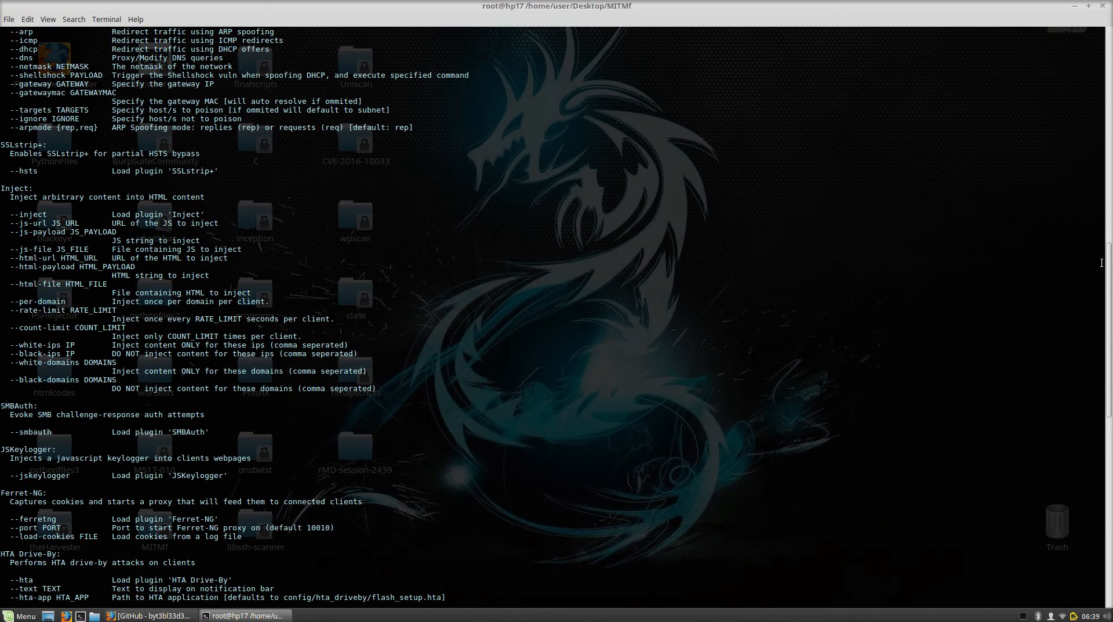
{"action": "scroll", "scroll_direction": "down", "scroll_amount": 3}
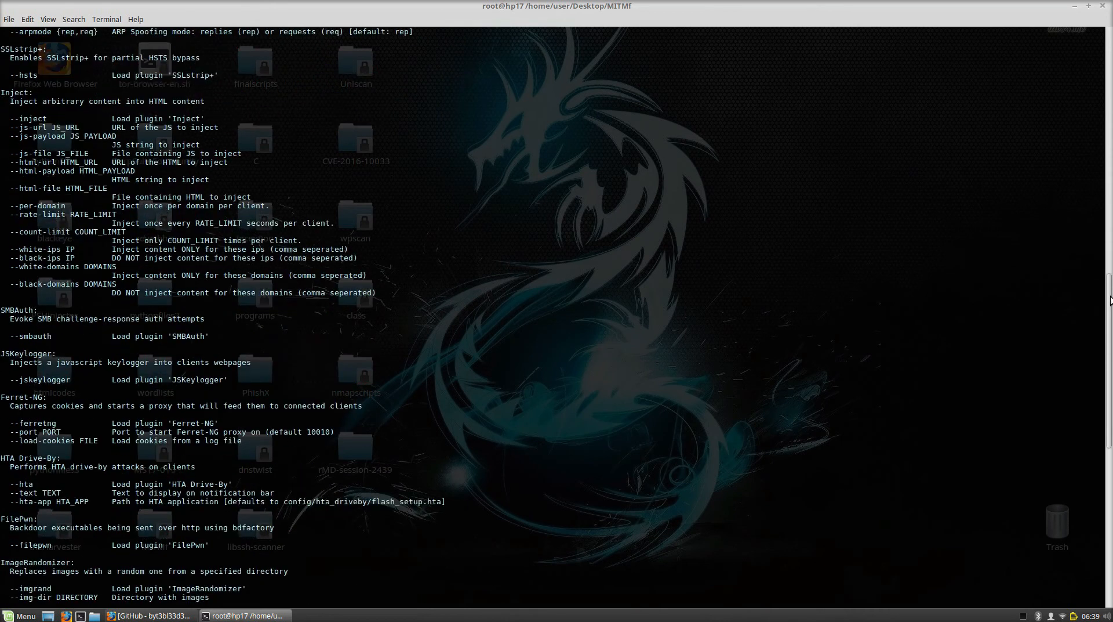
{"action": "scroll", "scroll_direction": "down", "scroll_amount": 3}
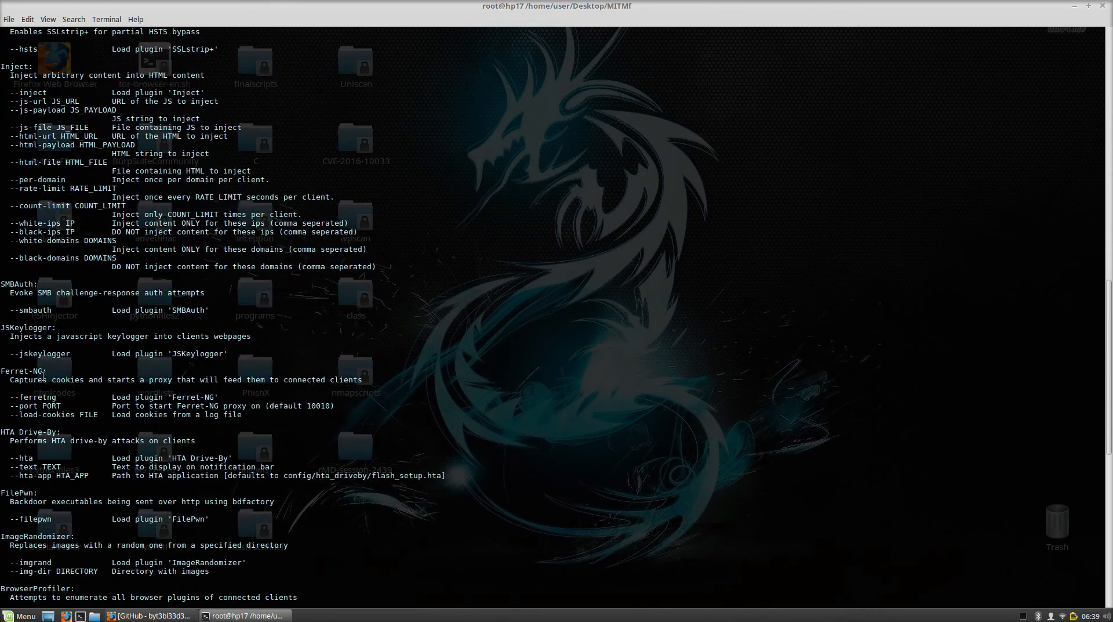
{"action": "mouse_move", "coordinate": [129, 490]}
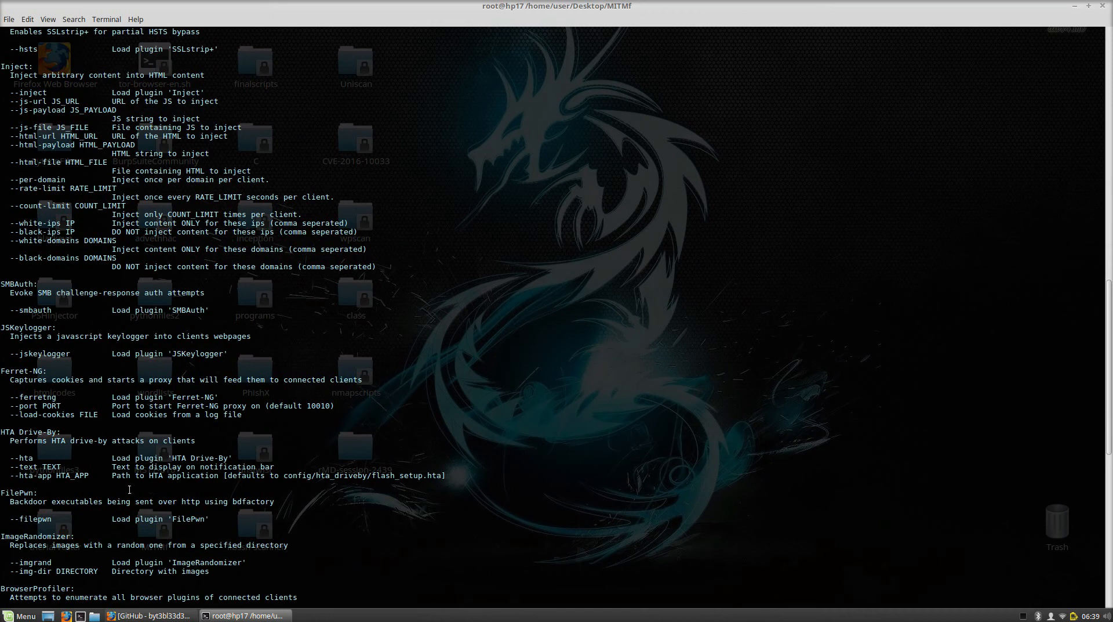
{"action": "mouse_move", "coordinate": [128, 462]}
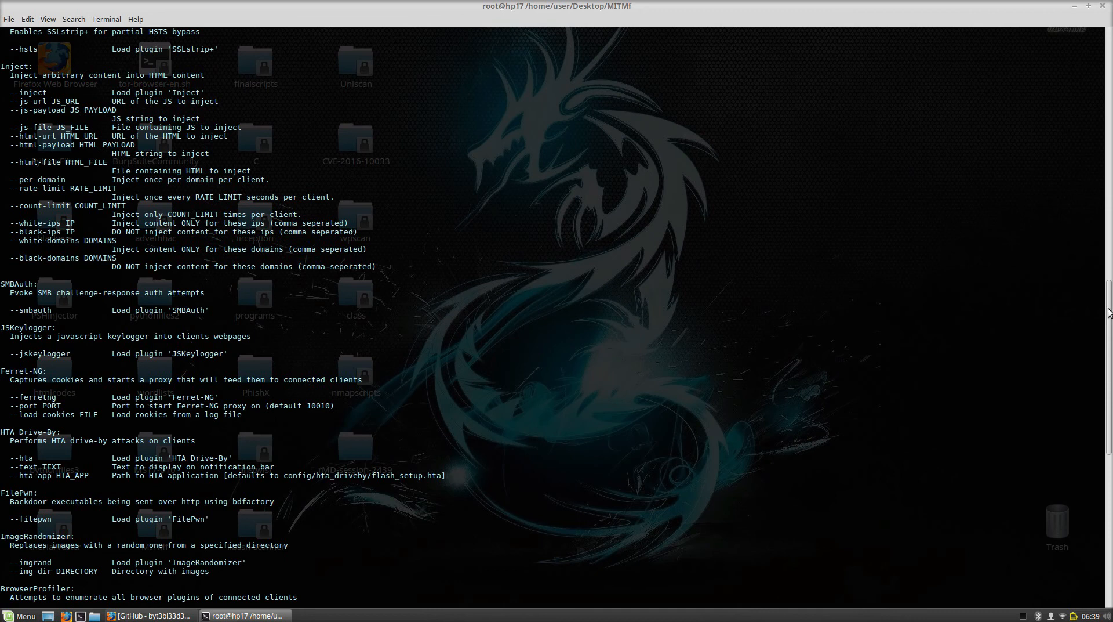
{"action": "scroll", "scroll_direction": "down", "scroll_amount": 3}
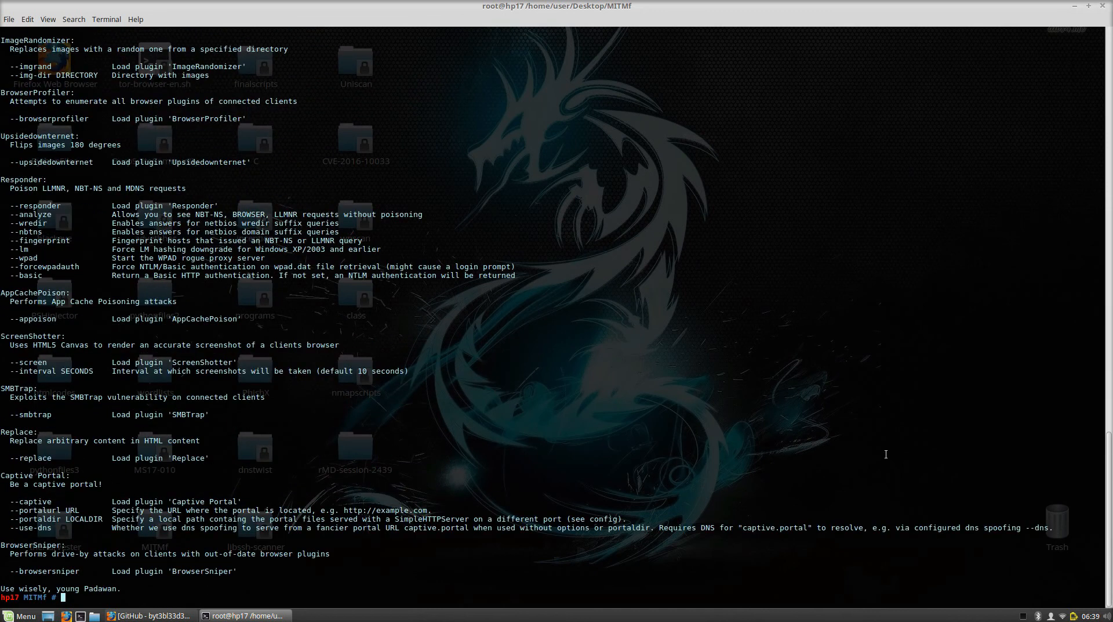
{"action": "mouse_move", "coordinate": [833, 413]}
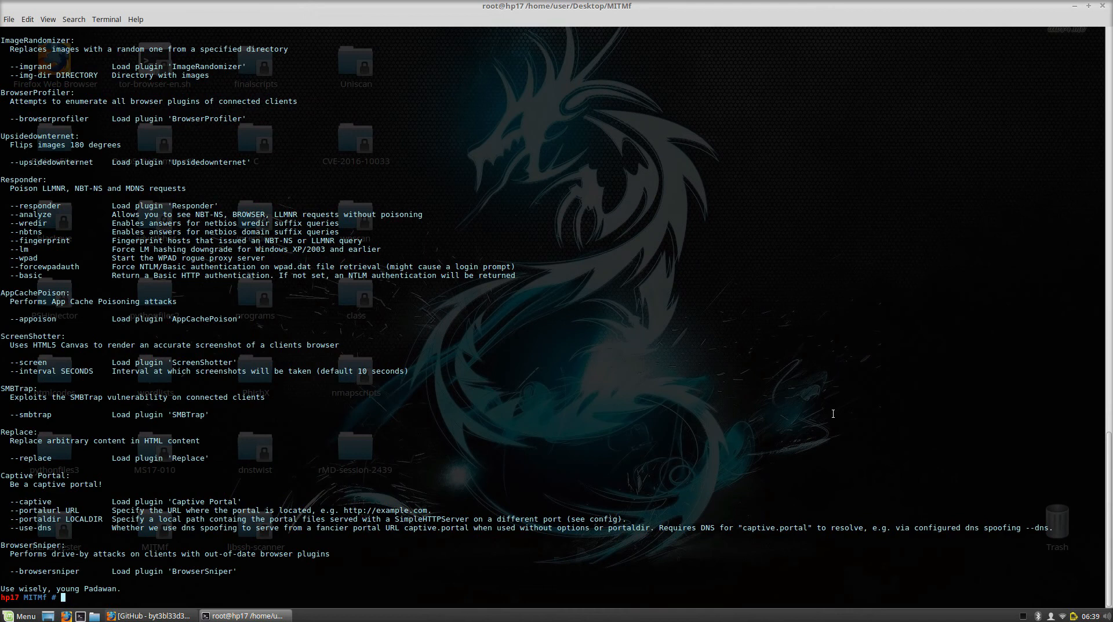
{"action": "mouse_move", "coordinate": [626, 297]}
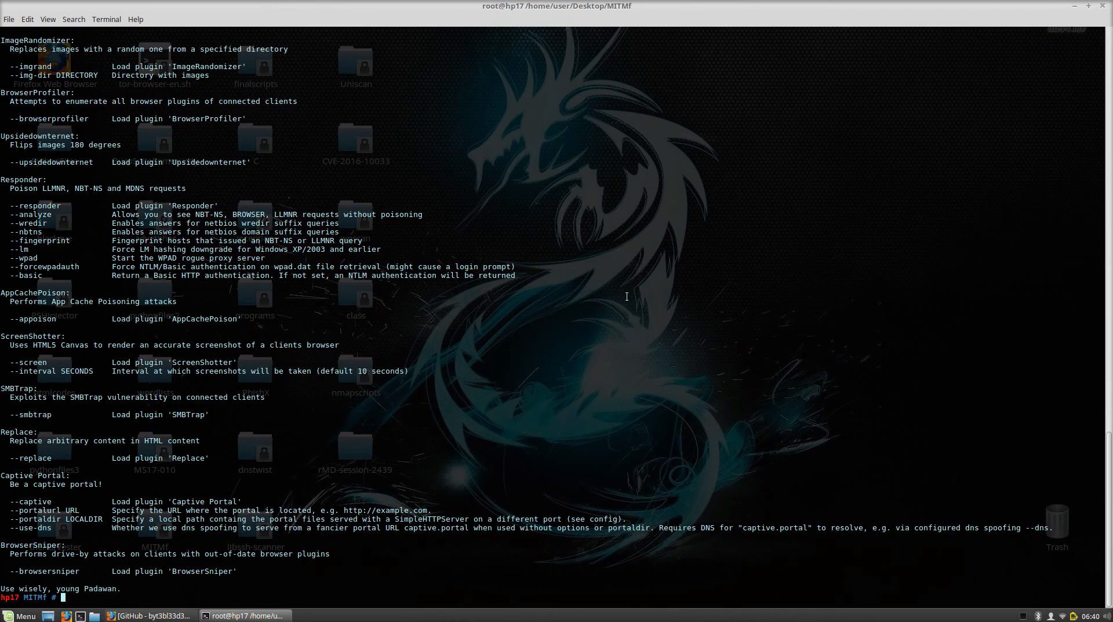
Step: Type the ettercap command with no options
{"action": "type", "text": "ettercap"}
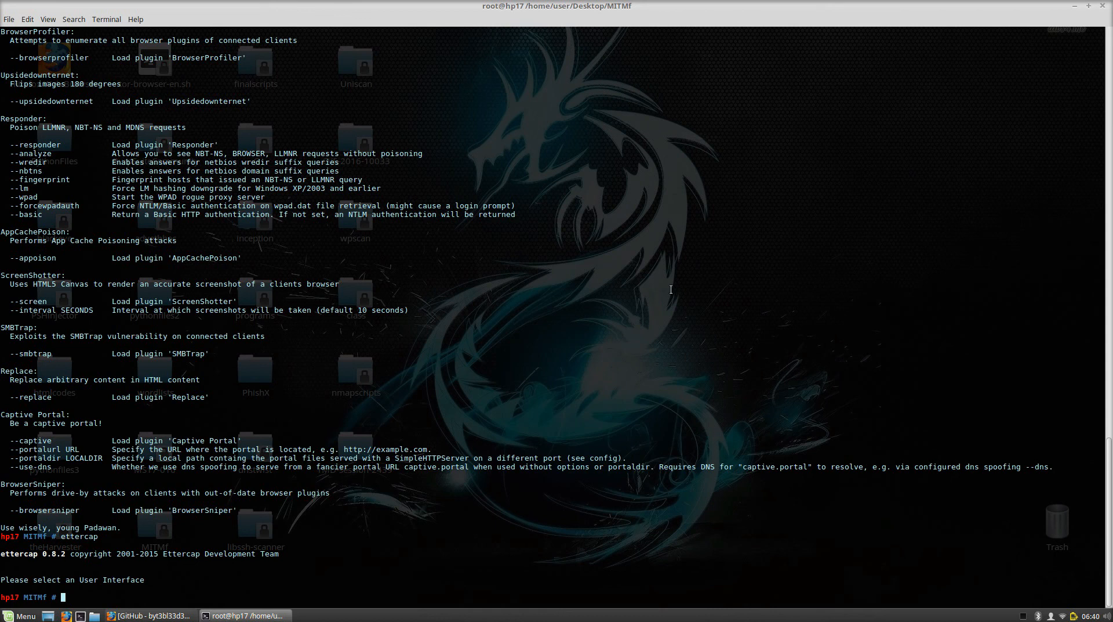
{"action": "mouse_move", "coordinate": [907, 287]}
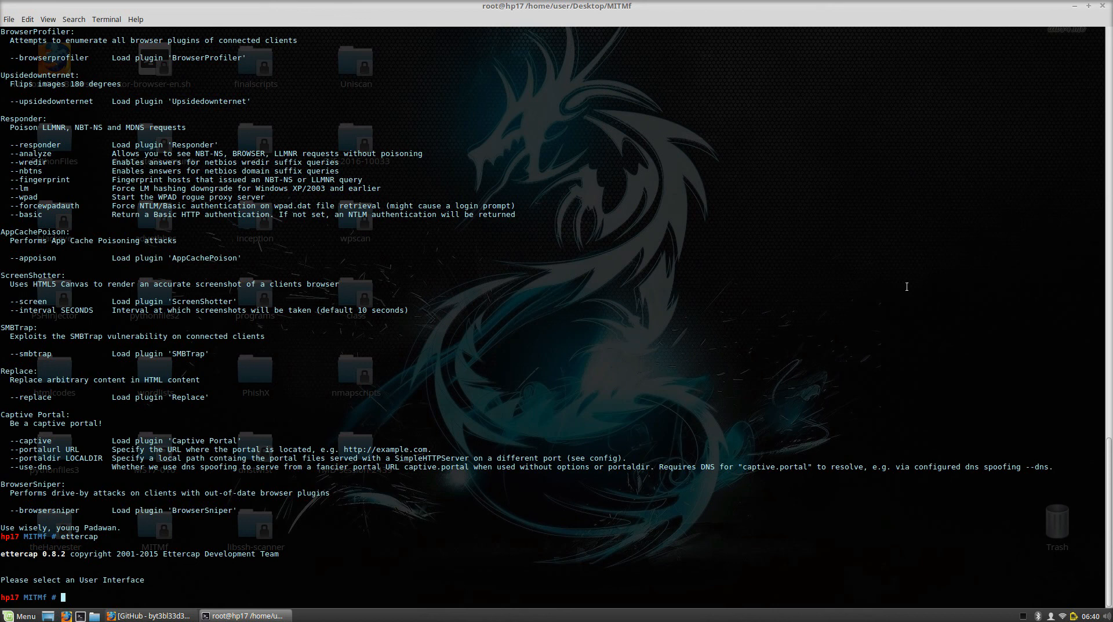
{"action": "mouse_move", "coordinate": [749, 500]}
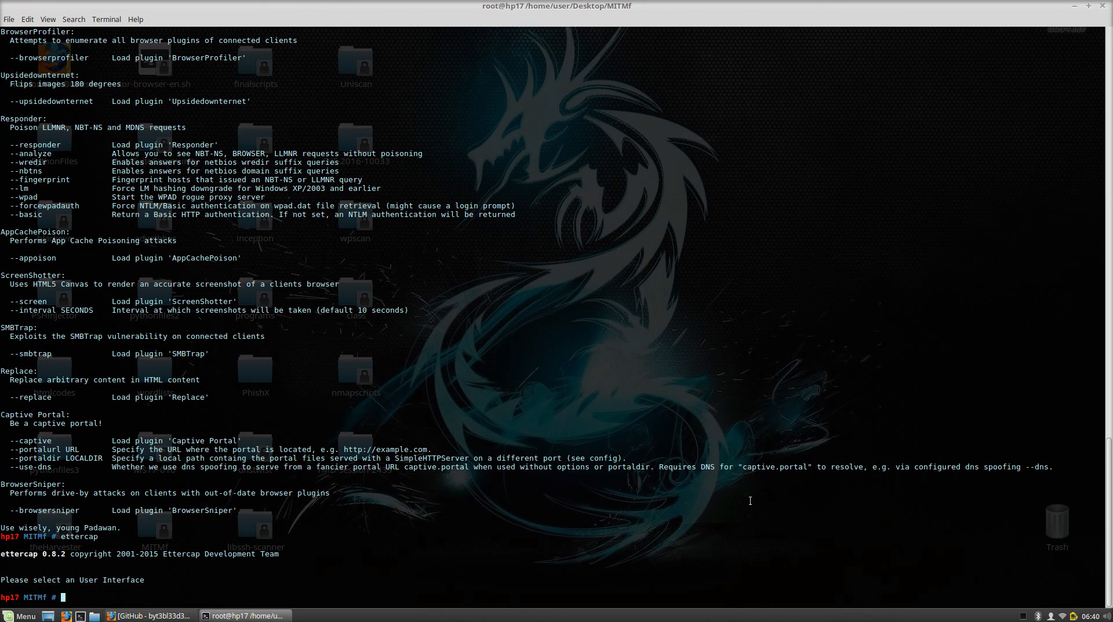